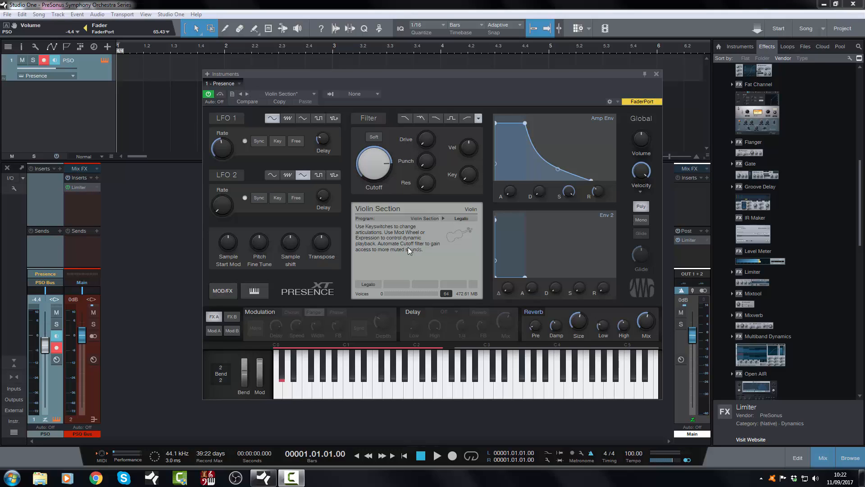
Step: Load the single Violin preset from PSO Classic Strings, replacing Violin Section in Presence XT
left_click(244, 140)
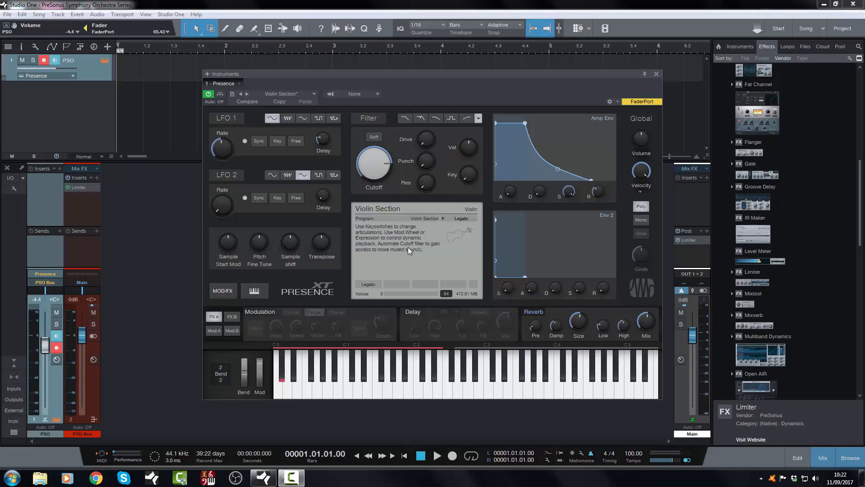
left_click(245, 141)
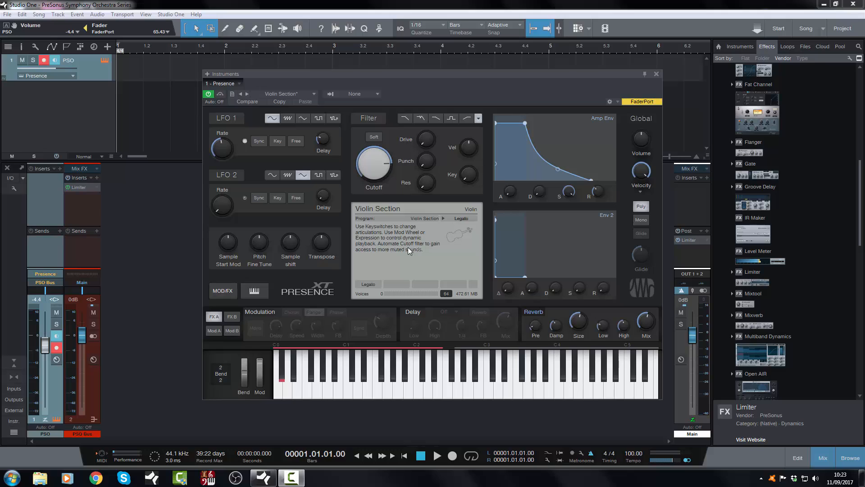
left_click(245, 140)
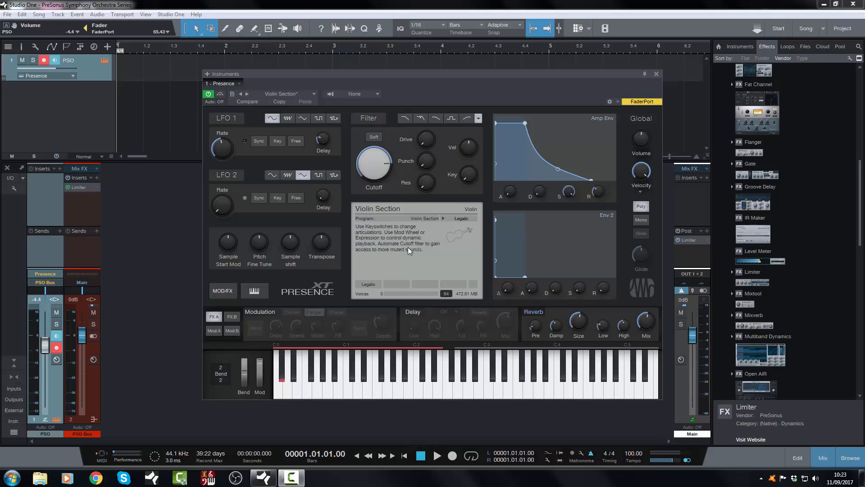
left_click(244, 140)
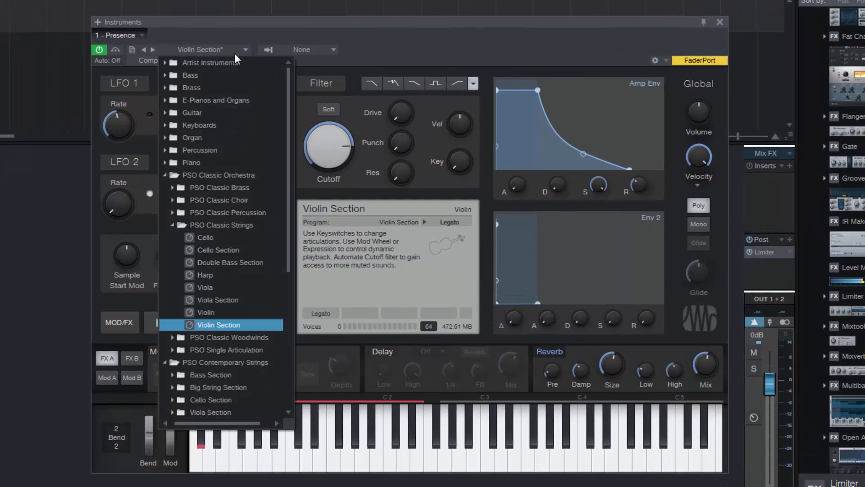
left_click(221, 225)
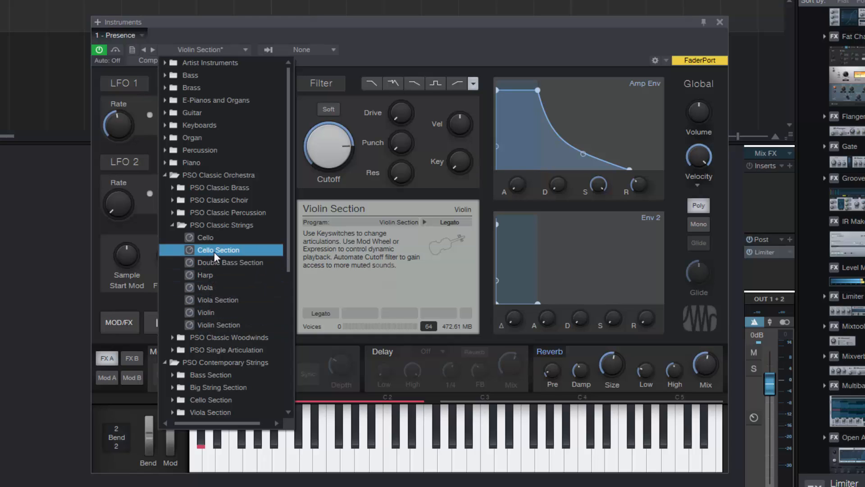
mouse_move(194, 260)
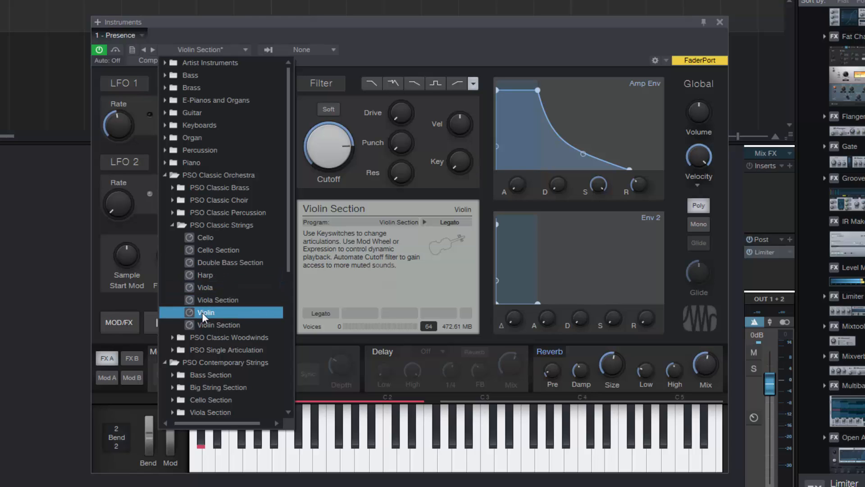
left_click(205, 312)
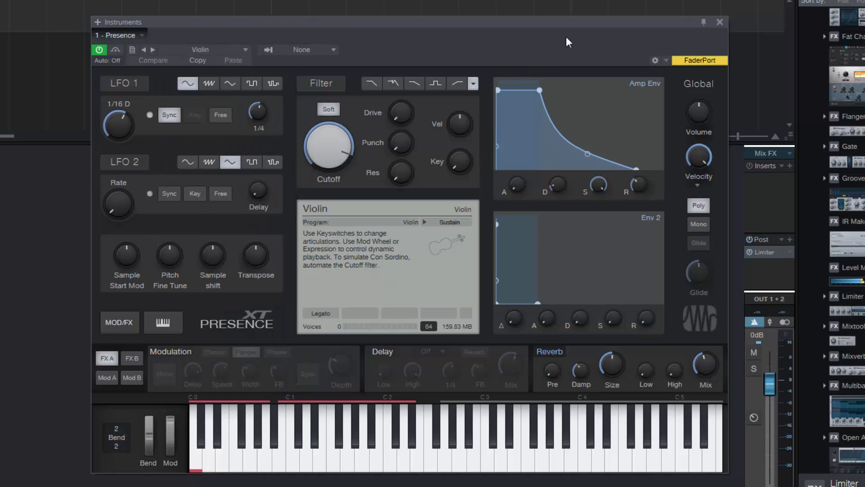
mouse_move(446, 229)
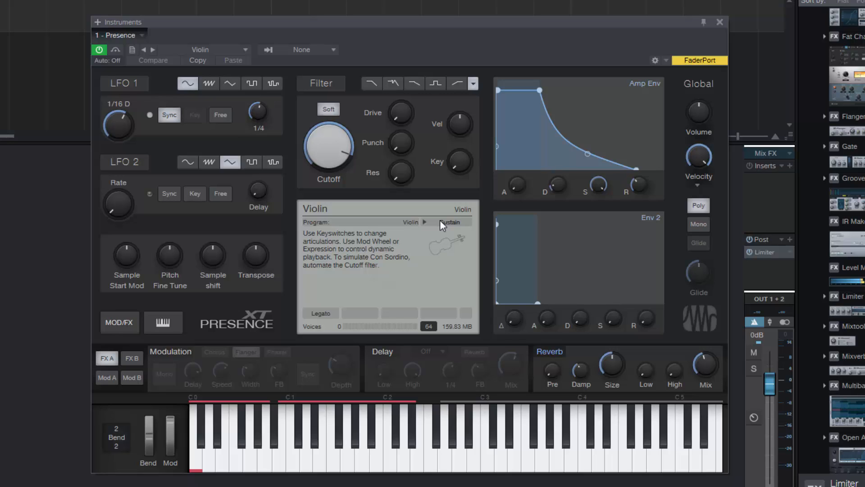
left_click(149, 114)
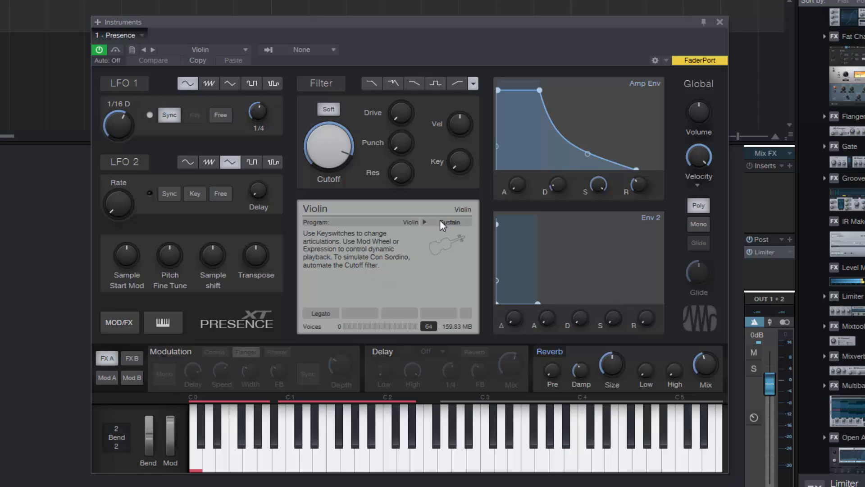
left_click(565, 431)
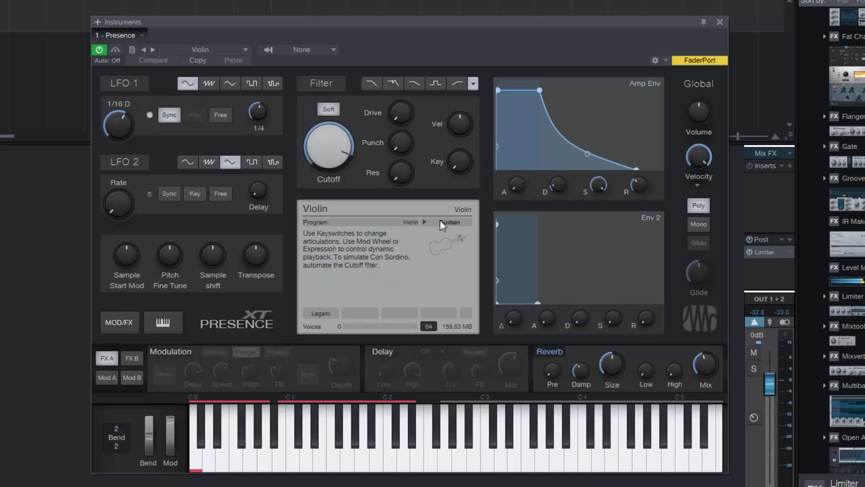
mouse_move(102, 255)
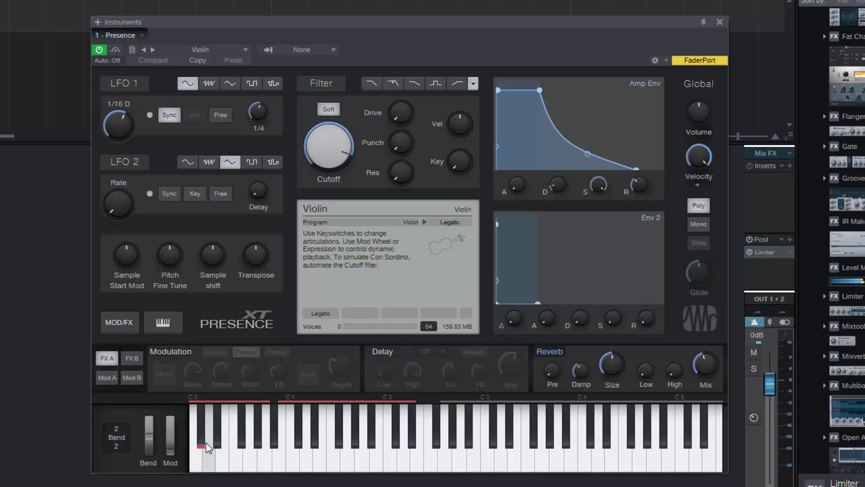
Step: Step the Violin through its Legato and Tremolo key-switches to the Trill HT articulation
left_click(205, 447)
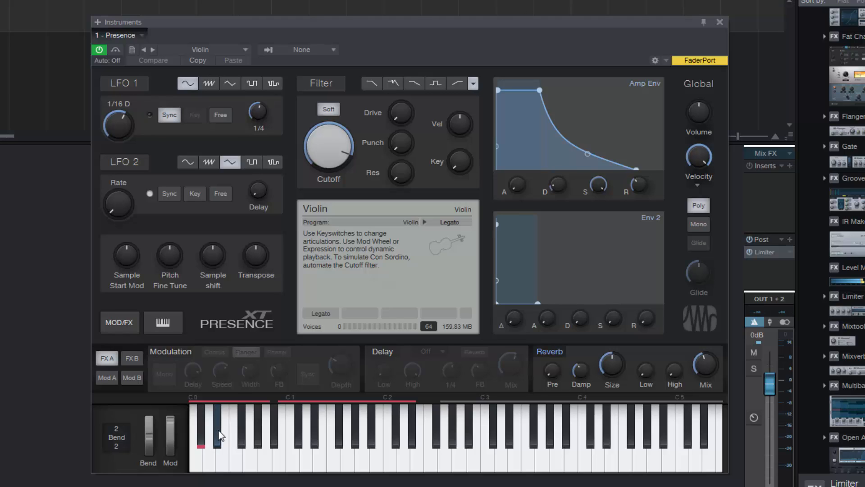
left_click(218, 437)
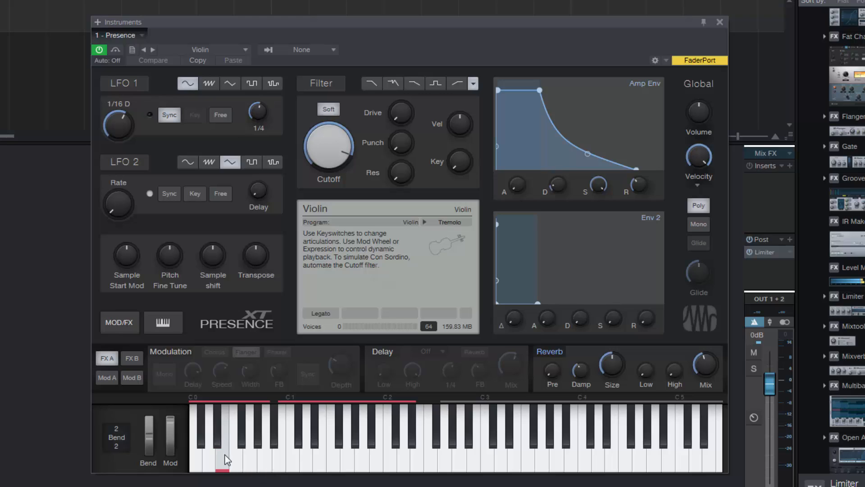
left_click(223, 457)
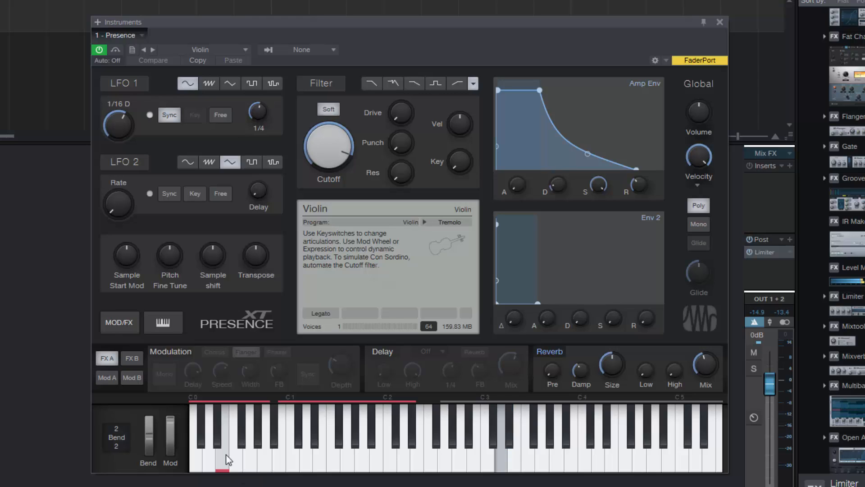
mouse_move(229, 458)
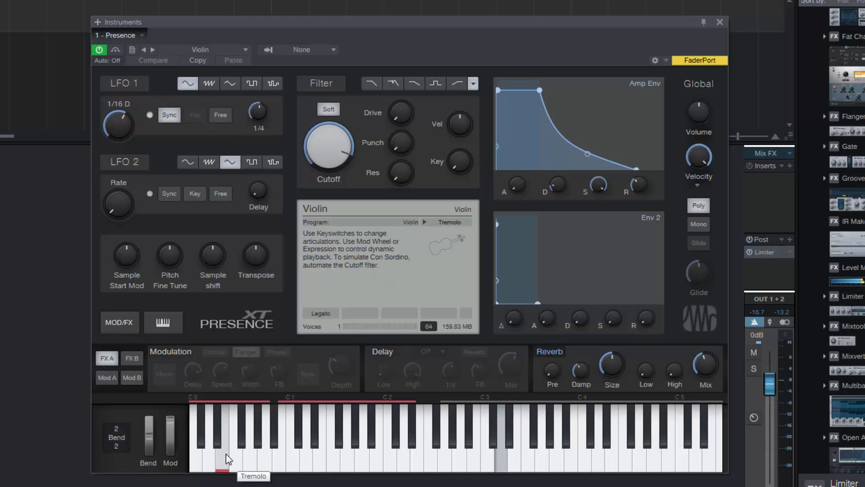
left_click(221, 457)
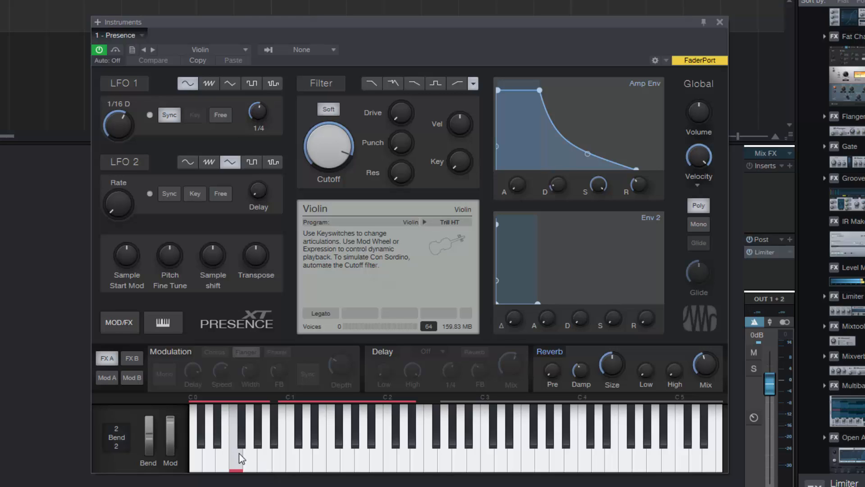
mouse_move(240, 457)
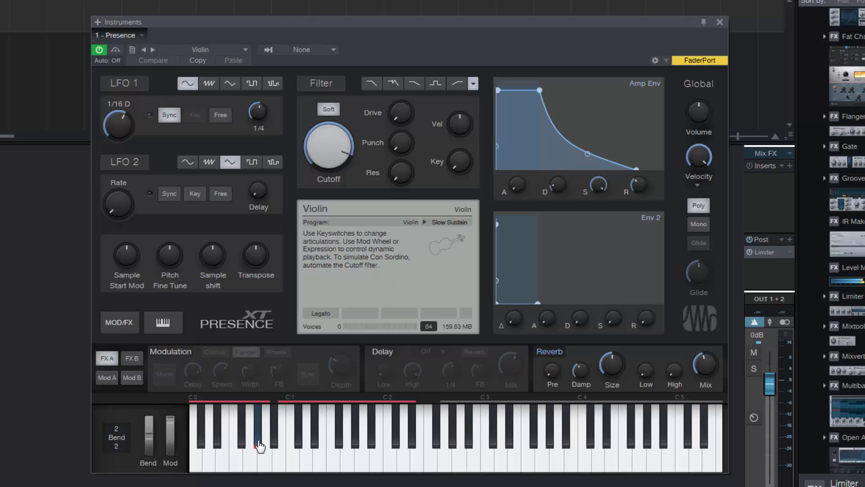
Step: Audition Slow Sustain, then switch the Violin to its Pizzicato articulation
left_click(260, 457)
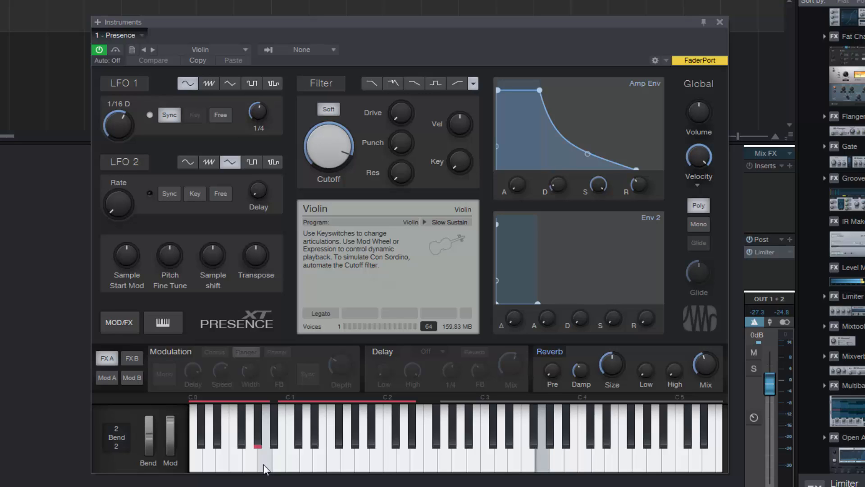
left_click(562, 437)
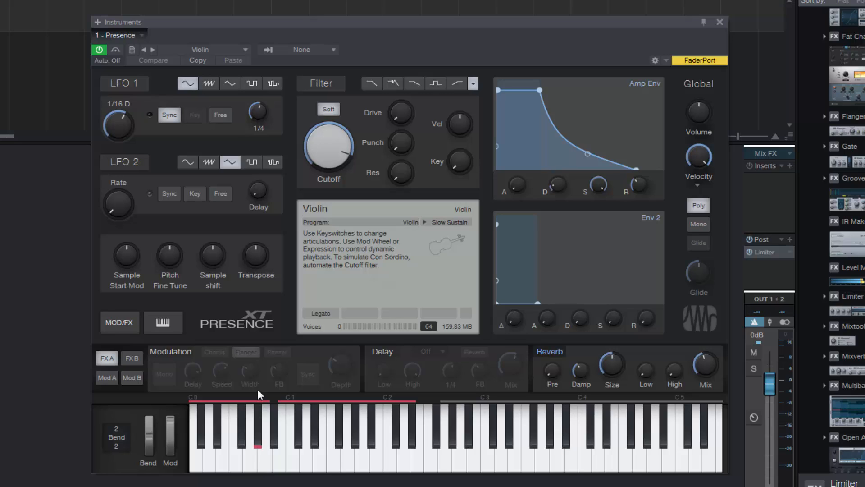
mouse_move(296, 457)
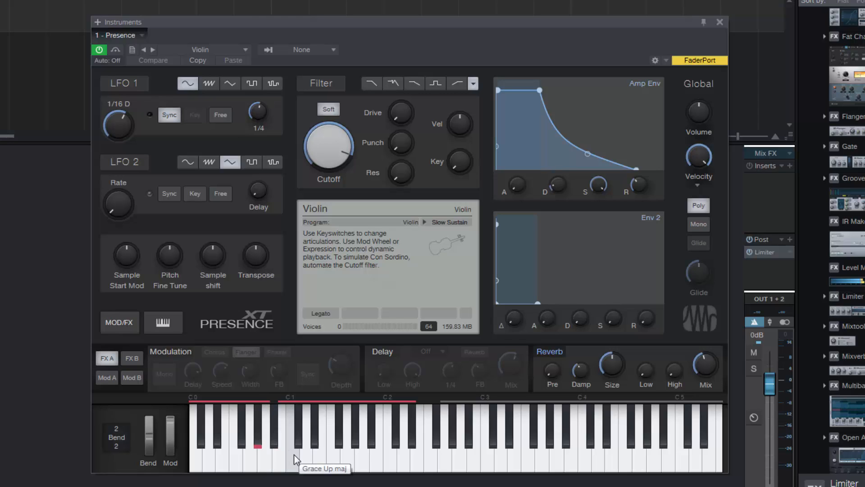
left_click(280, 455)
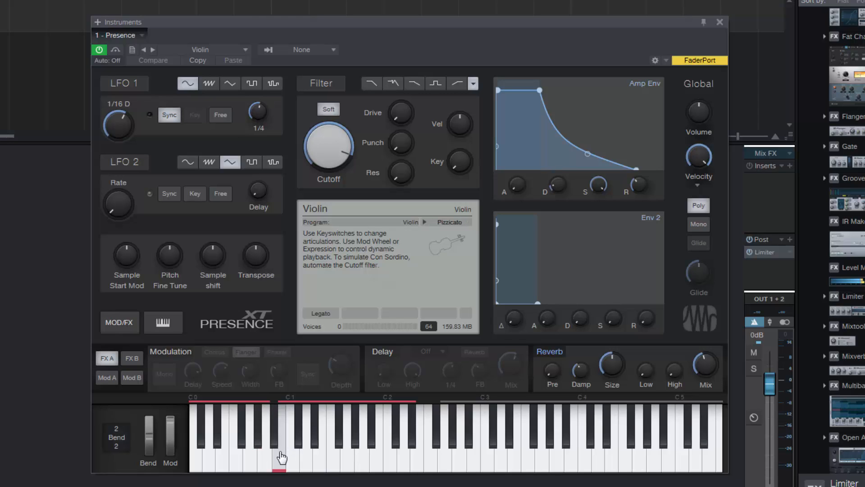
mouse_move(282, 456)
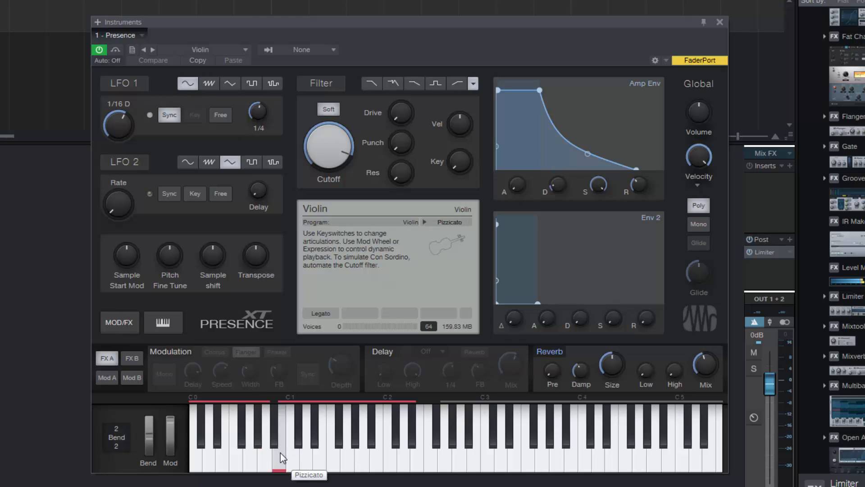
left_click(281, 453)
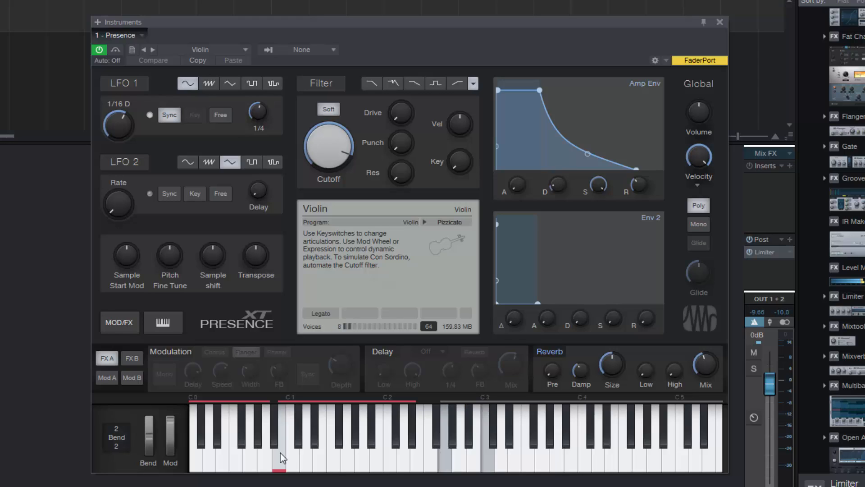
mouse_move(276, 460)
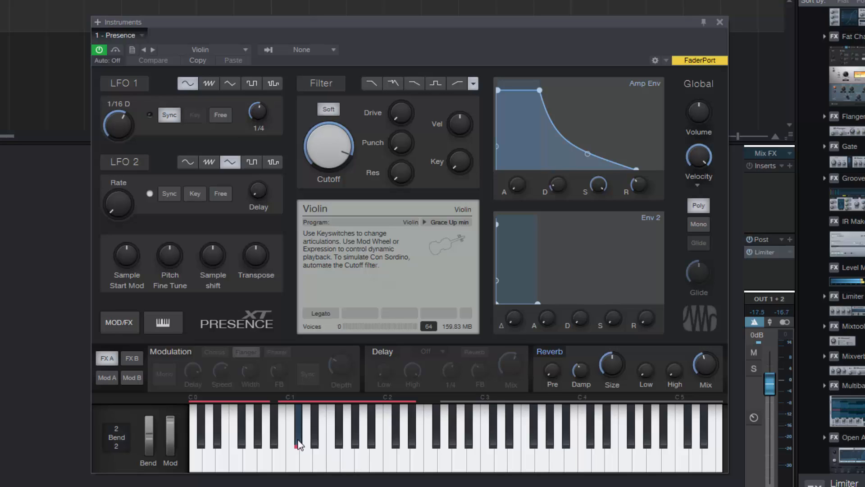
mouse_move(299, 444)
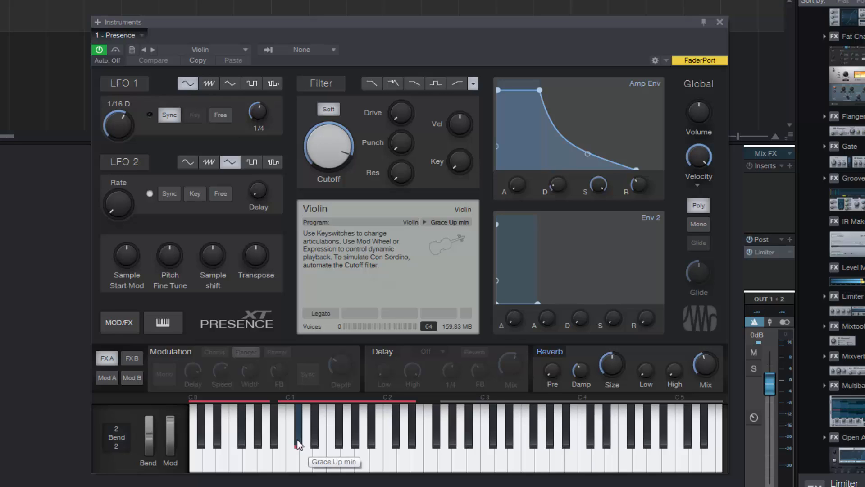
mouse_move(309, 447)
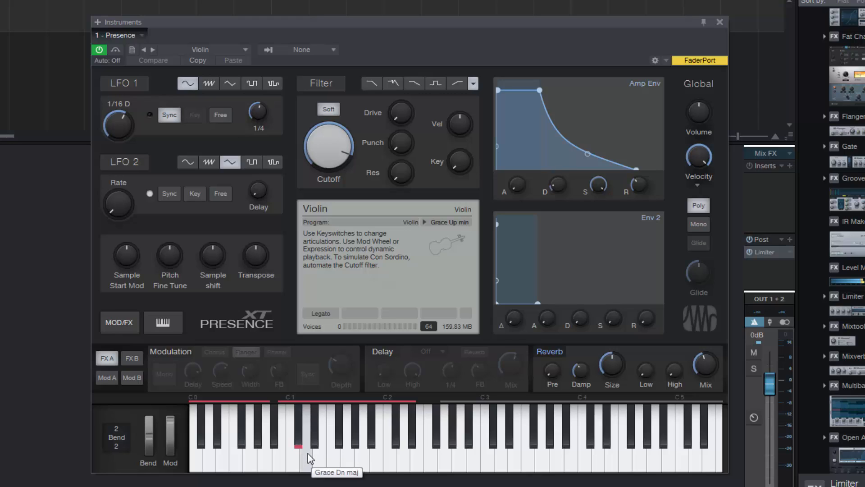
Step: Switch the Violin to Grace Dn maj, then to the short chord articulation, auditioning each
left_click(306, 466)
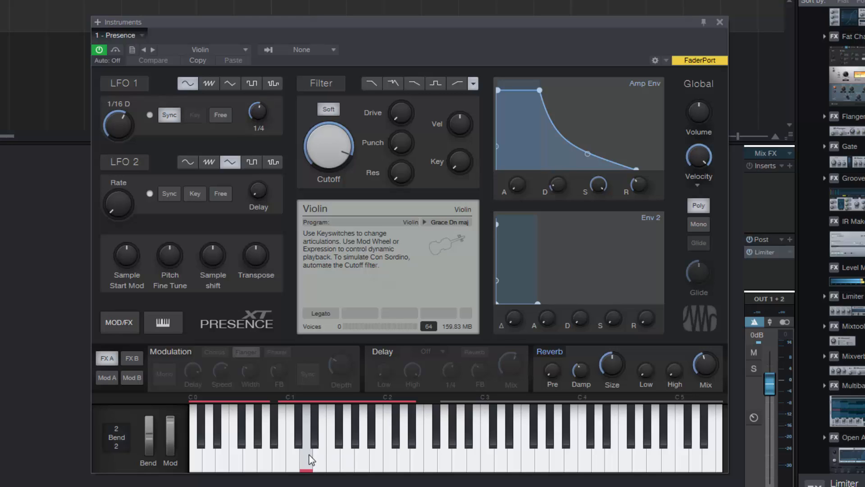
left_click(308, 452)
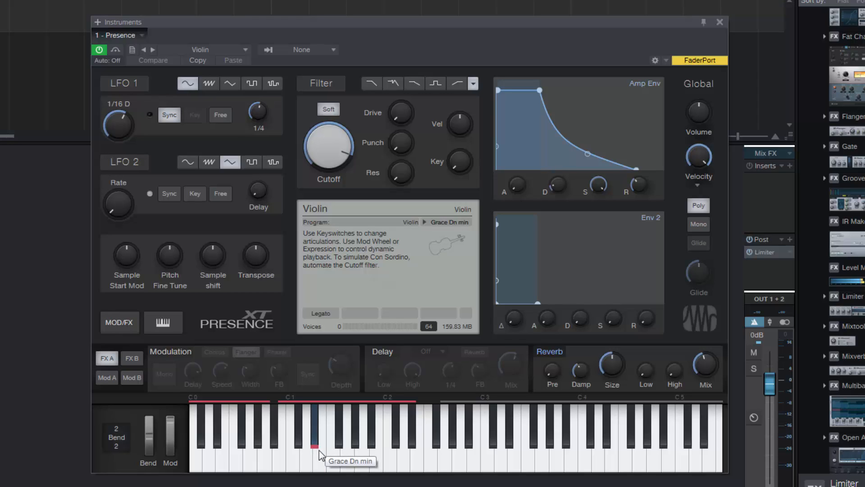
left_click(320, 442)
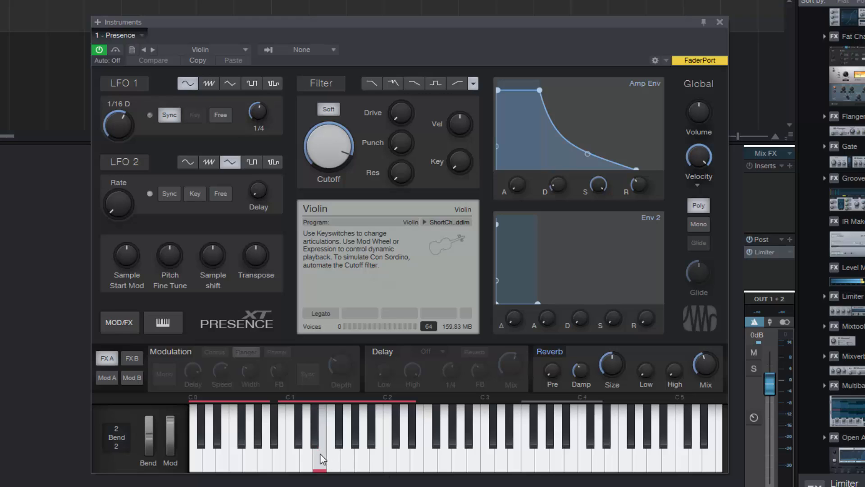
mouse_move(322, 458)
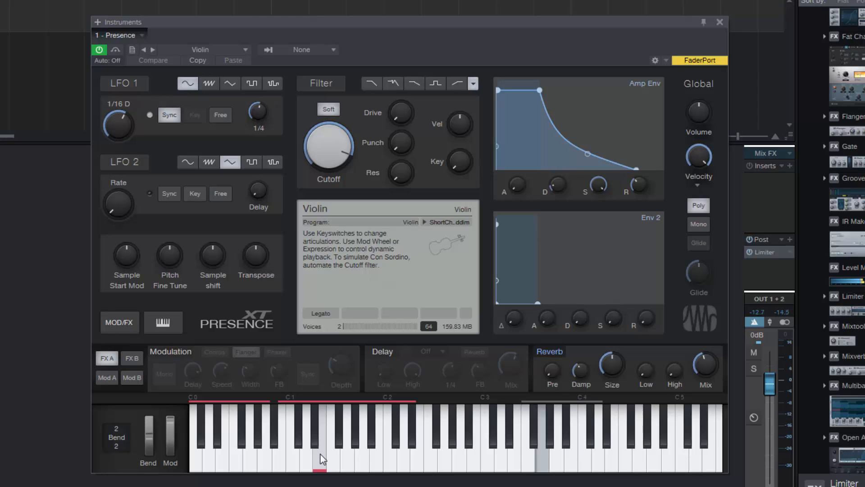
left_click(299, 431)
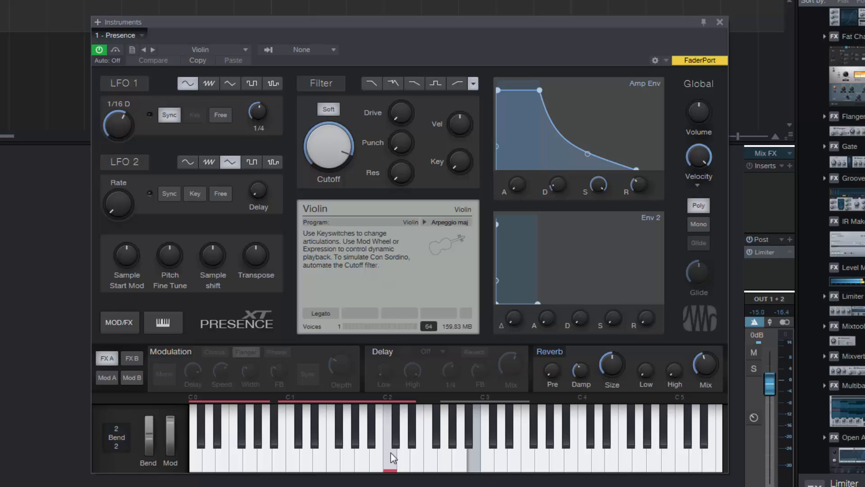
Step: Switch the Violin to the Arpeggio maj articulation and audition it
left_click(468, 436)
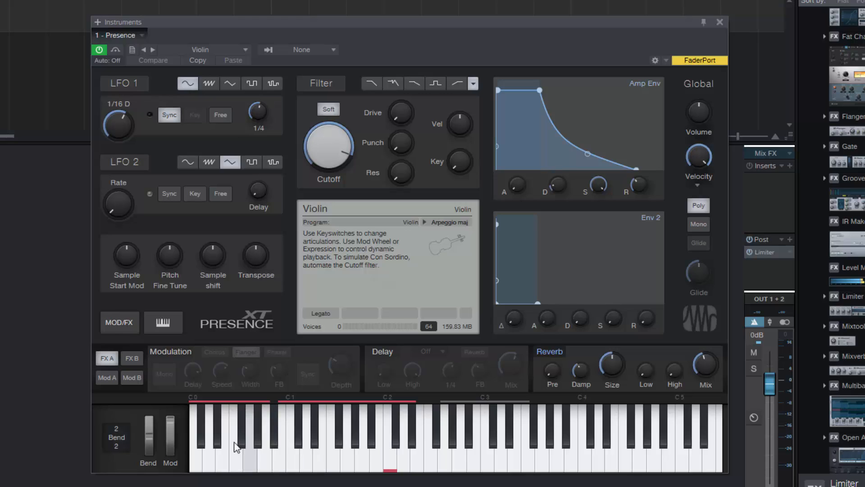
mouse_move(372, 460)
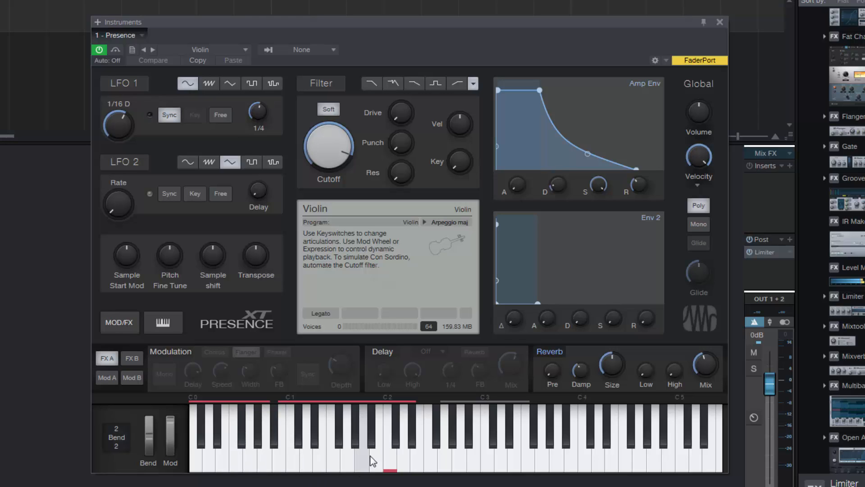
mouse_move(379, 457)
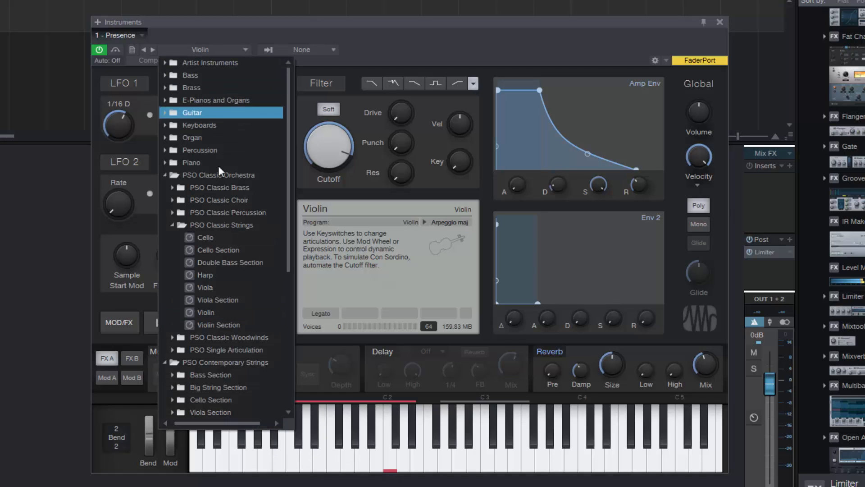
Step: Reload Violin Section, turn its reverb on, and switch to the broken diminished chord articulation
left_click(218, 325)
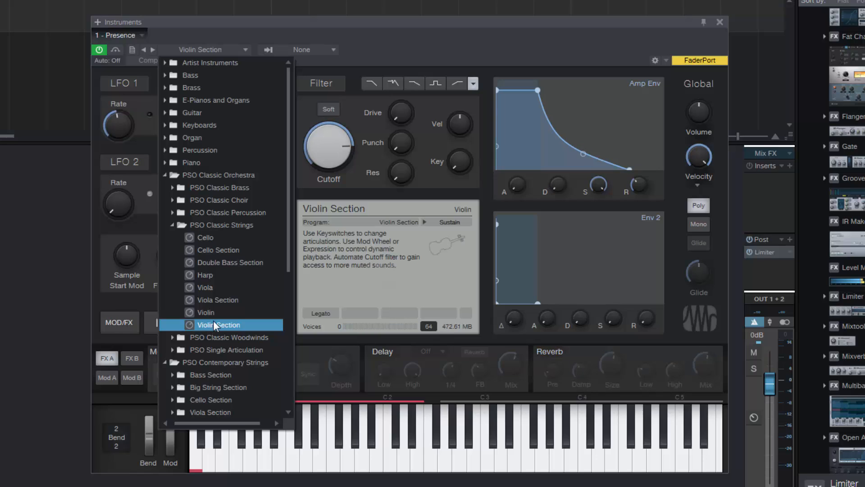
left_click(218, 325)
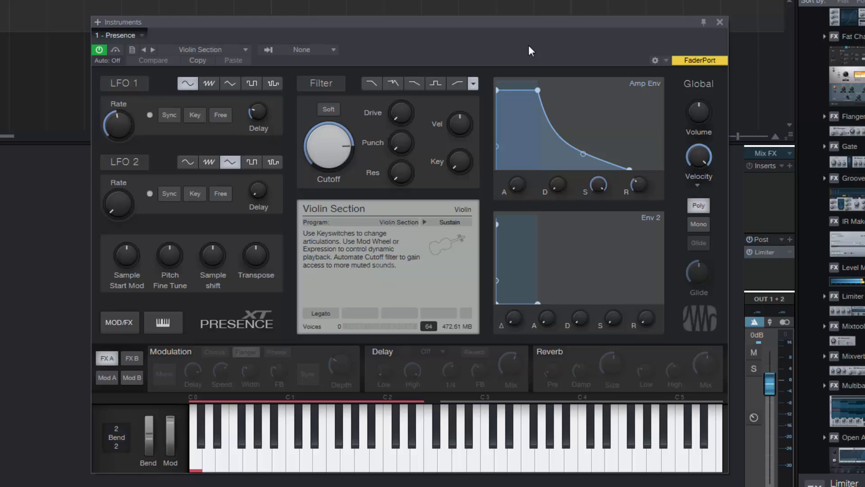
left_click(565, 431)
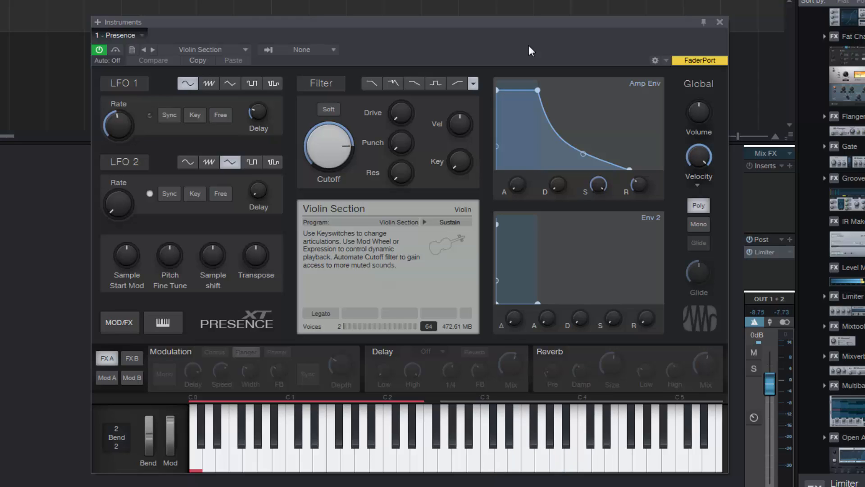
left_click(565, 436)
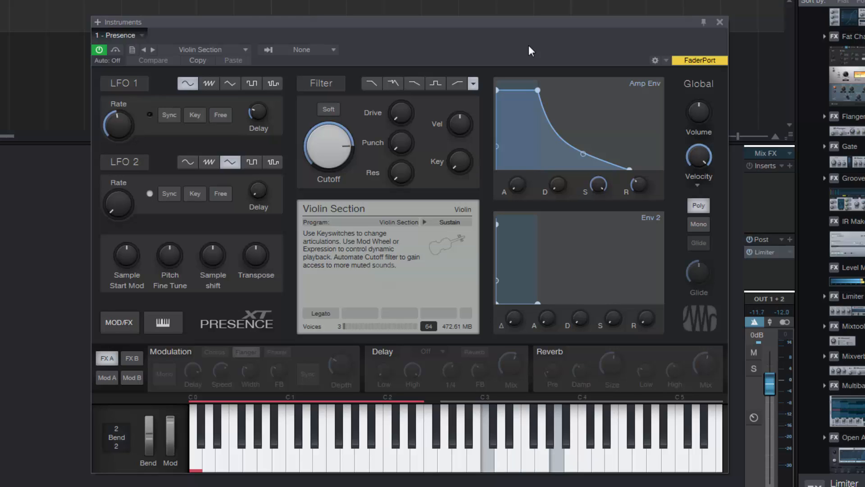
left_click(507, 436)
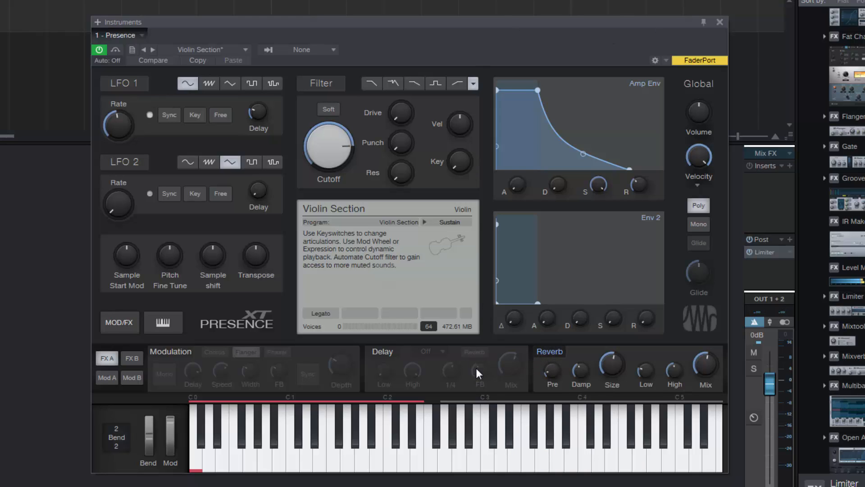
mouse_move(478, 373)
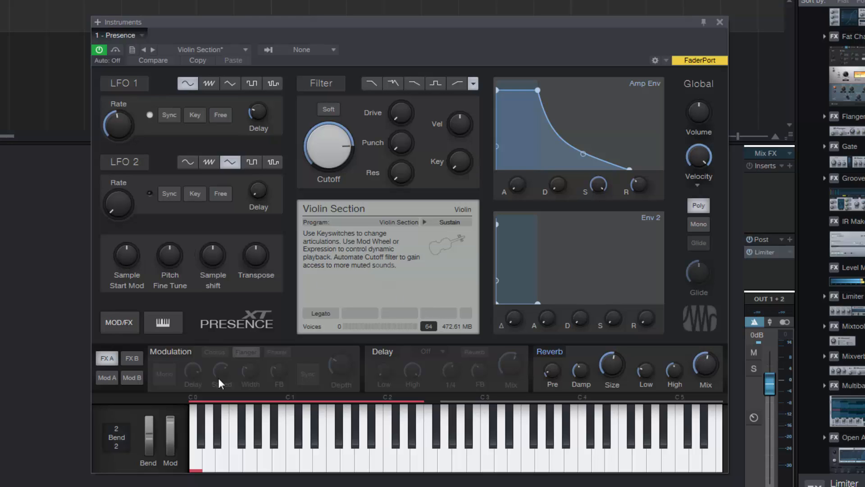
mouse_move(403, 457)
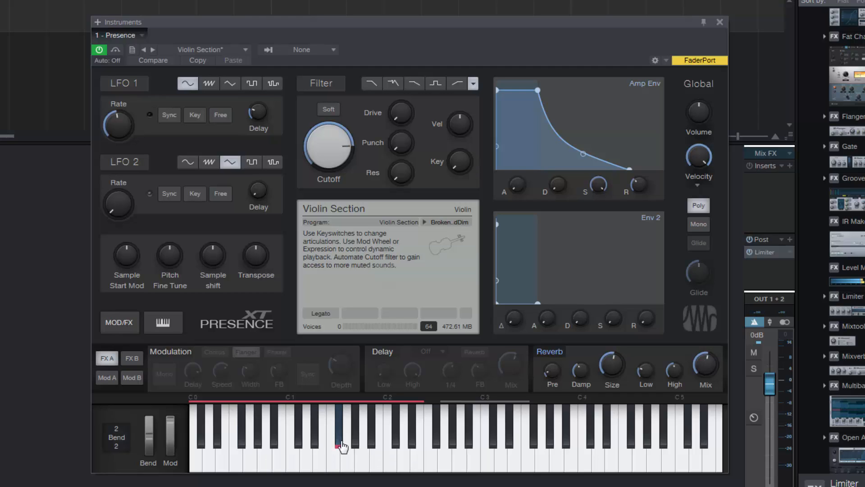
left_click(338, 436)
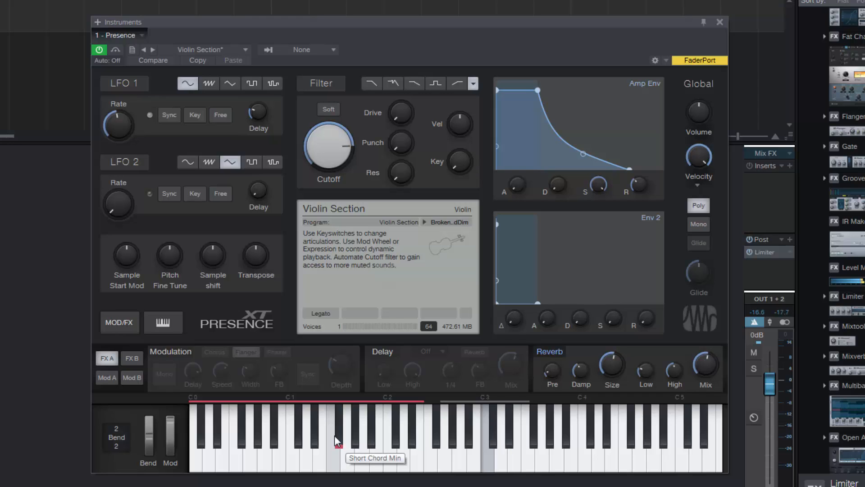
left_click(336, 441)
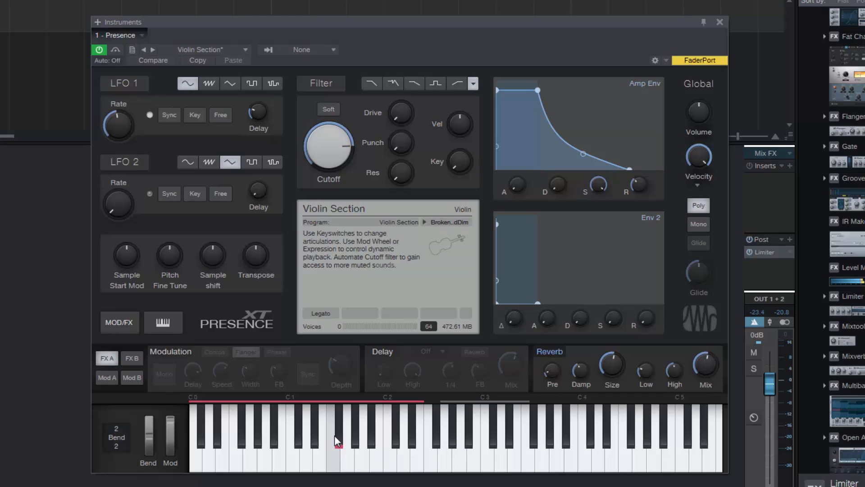
mouse_move(335, 436)
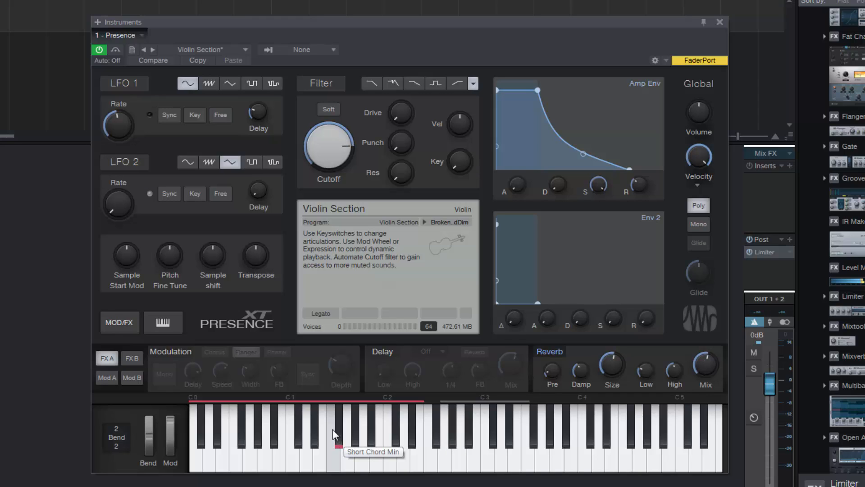
mouse_move(324, 414)
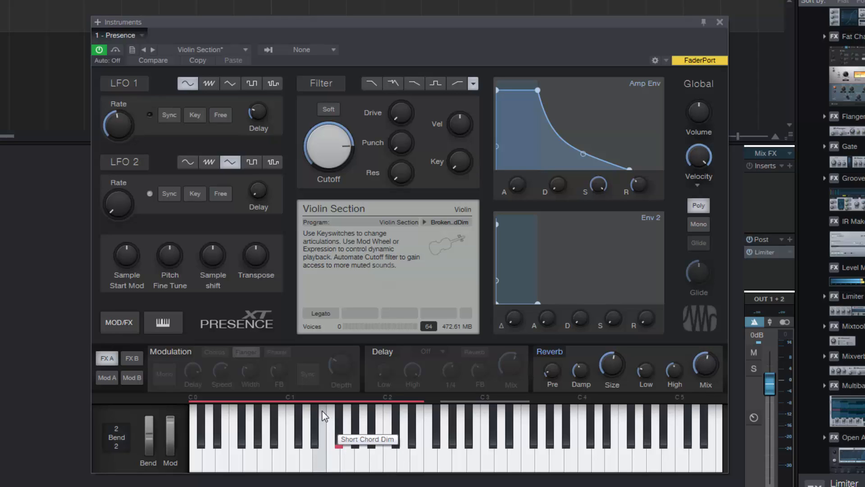
mouse_move(248, 284)
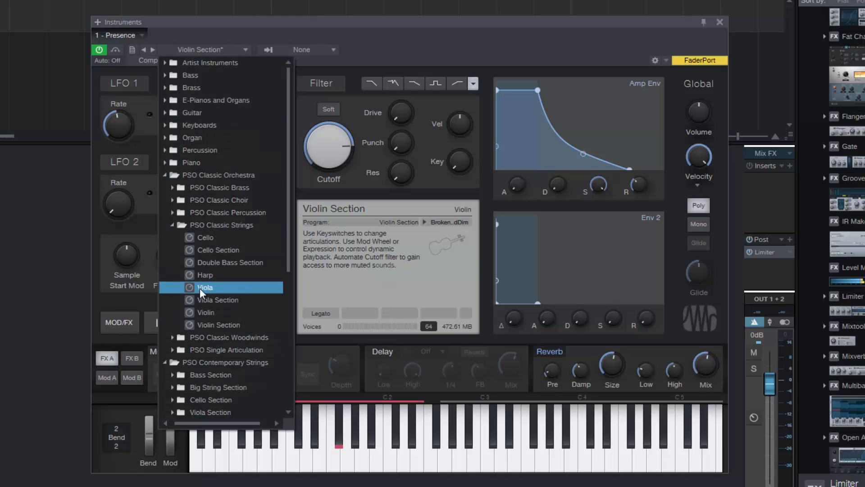
Step: Load the Viola preset from PSO Classic Strings and switch it from Sustain to Staccato
left_click(204, 287)
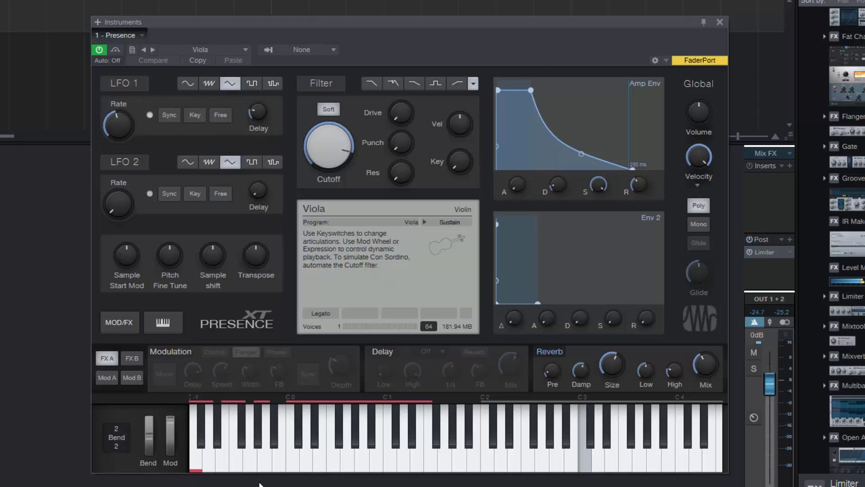
left_click(577, 441)
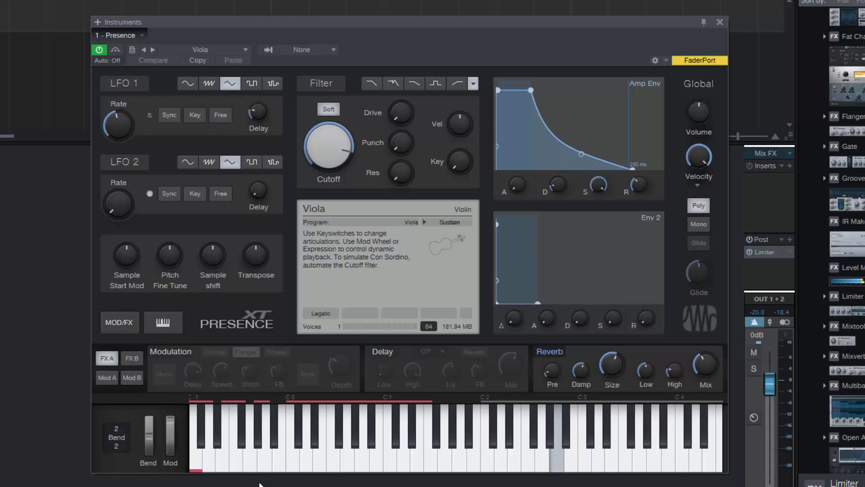
left_click(563, 436)
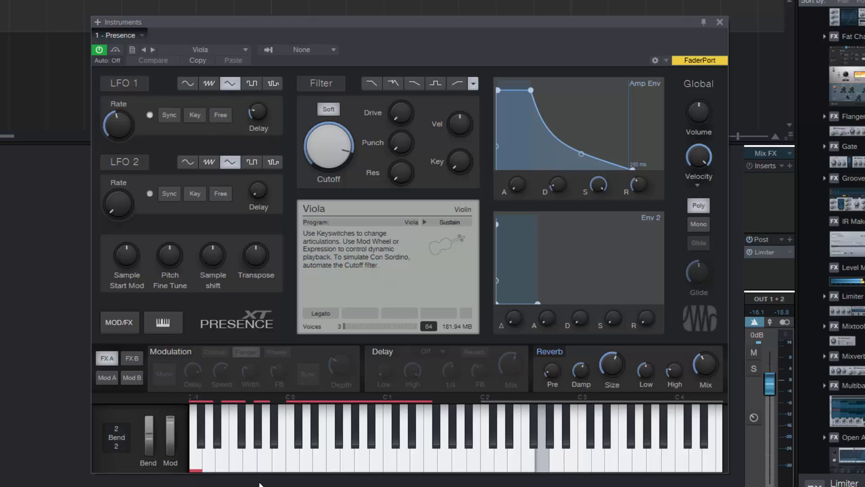
left_click(200, 441)
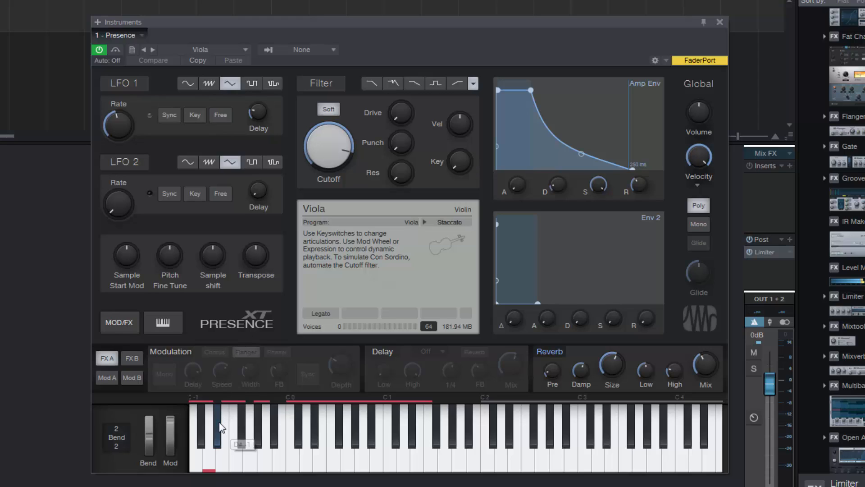
Step: Switch the Viola through Staccato to the Trill WS articulation and audition it
left_click(219, 436)
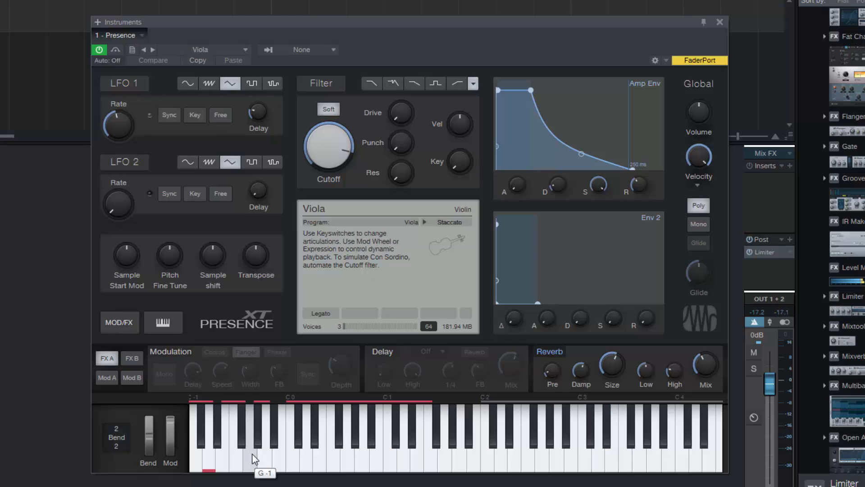
left_click(243, 437)
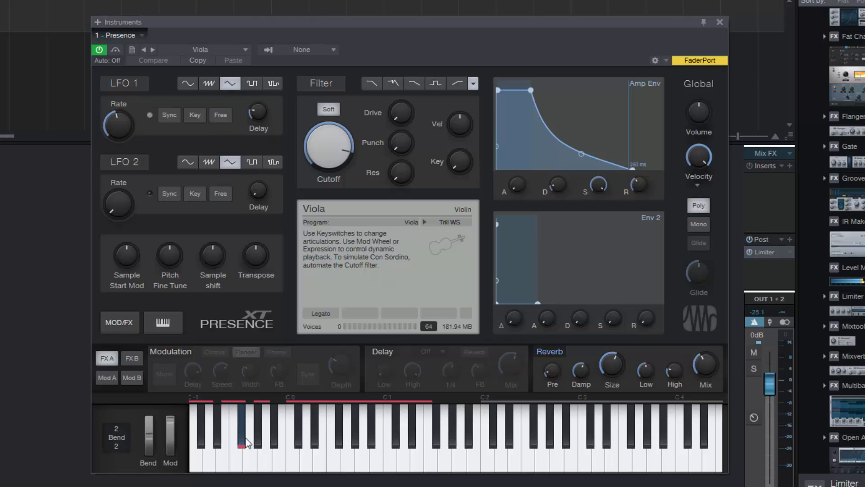
left_click(241, 441)
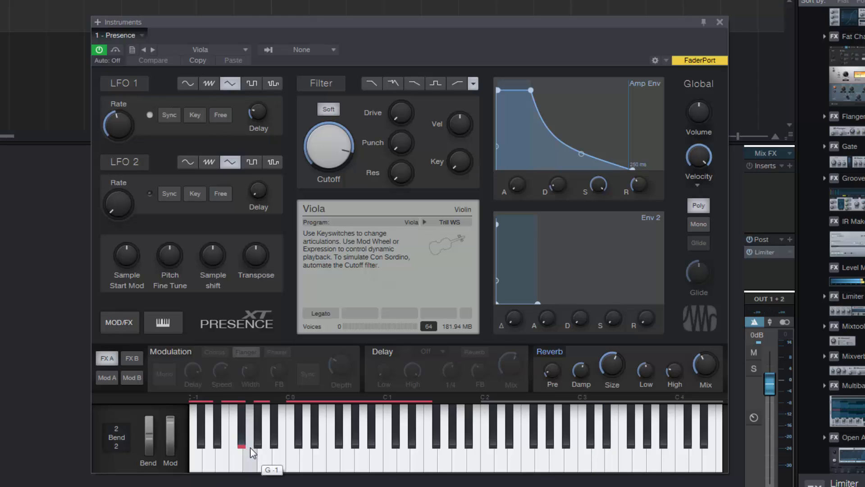
left_click(241, 447)
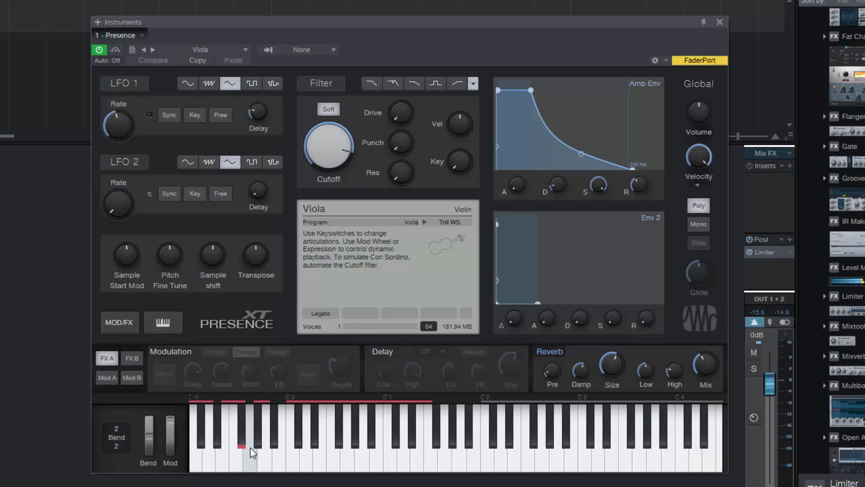
left_click(631, 436)
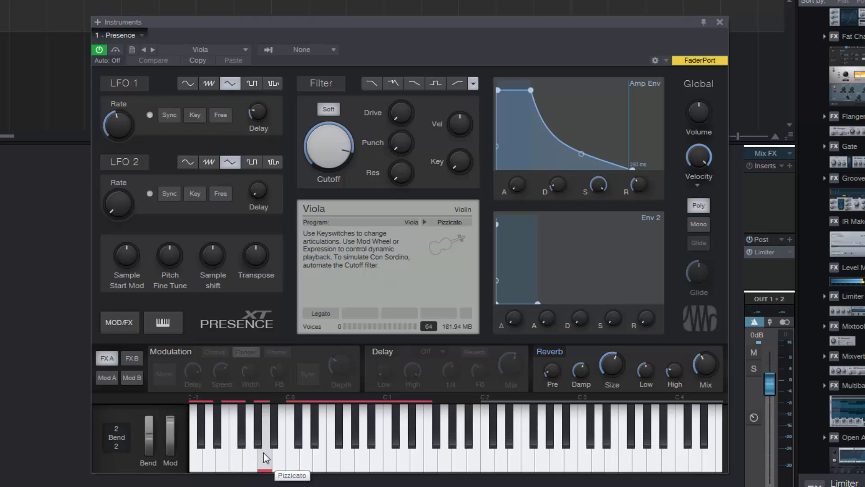
Step: Switch the Viola to Pizzicato, then Arpeggio maj, and bring up the Presence preset list
left_click(264, 458)
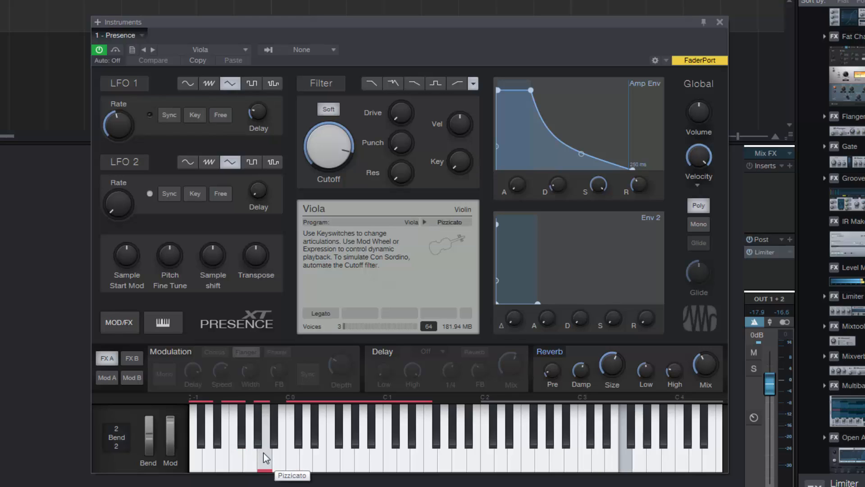
left_click(265, 458)
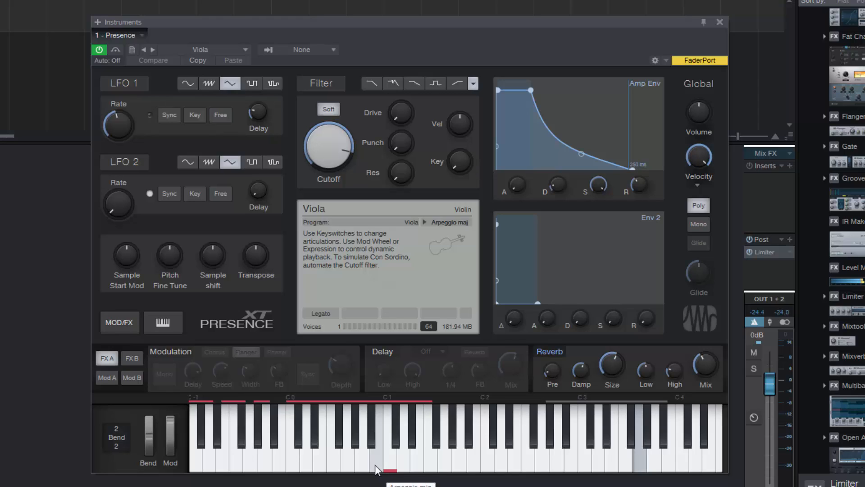
left_click(605, 441)
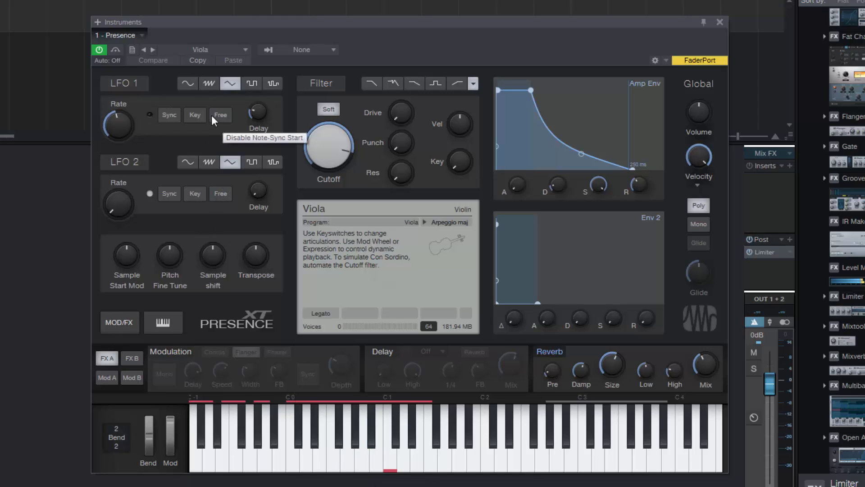
mouse_move(232, 72)
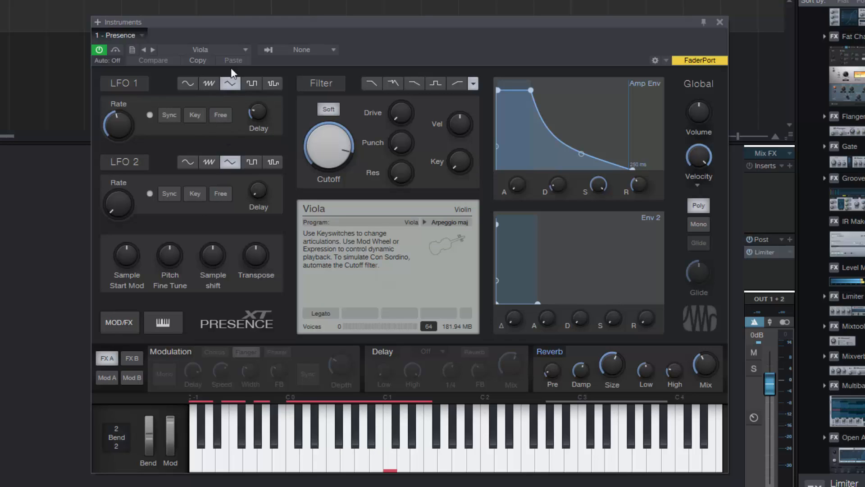
left_click(215, 50)
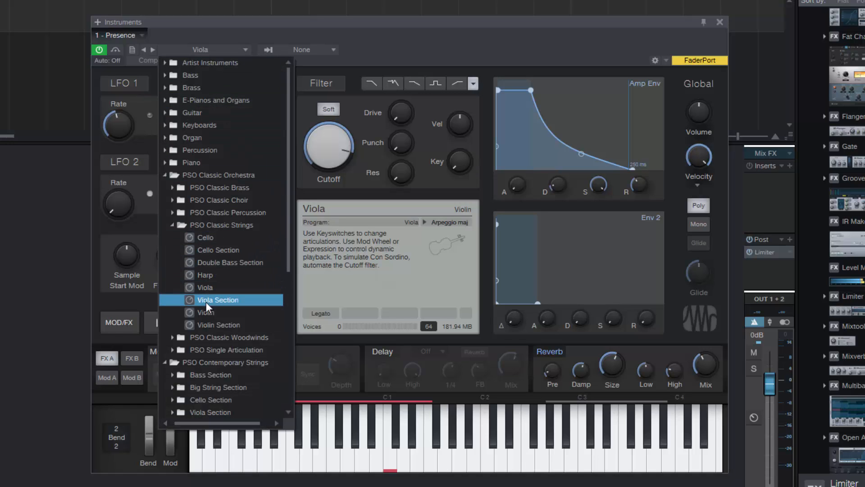
Step: Load Viola Section, audition its Arpeggio maj articulation, and reopen the preset list
left_click(218, 249)
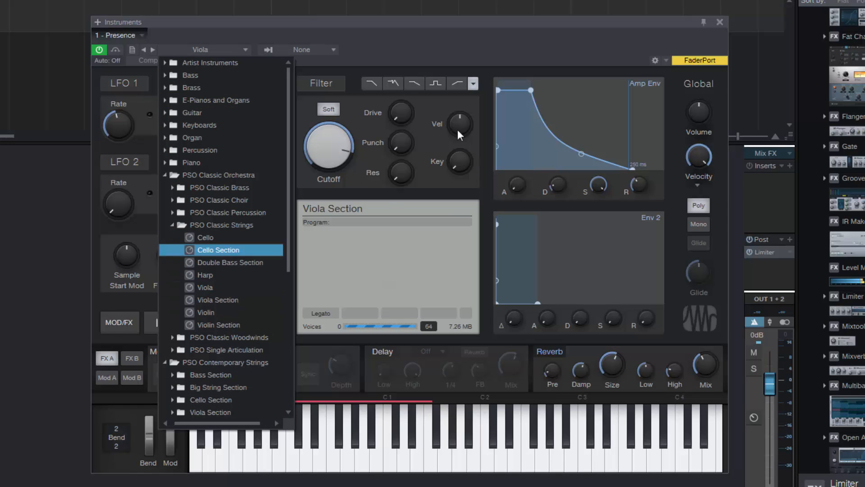
left_click(217, 299)
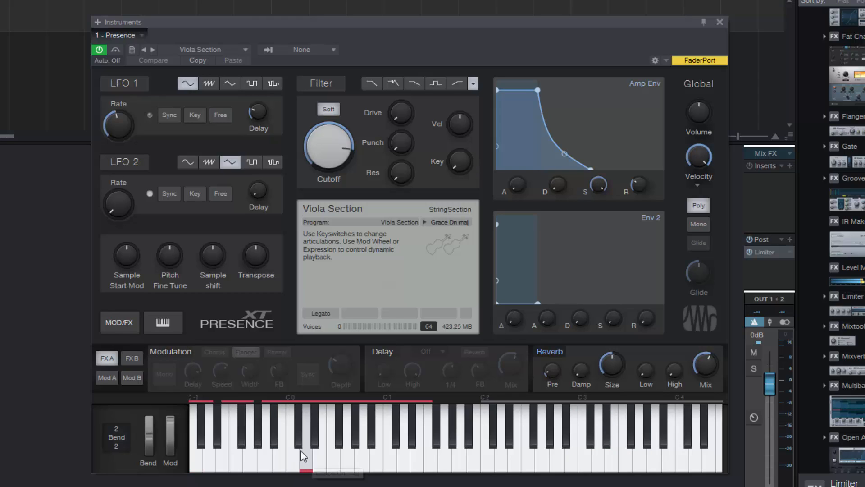
left_click(305, 463)
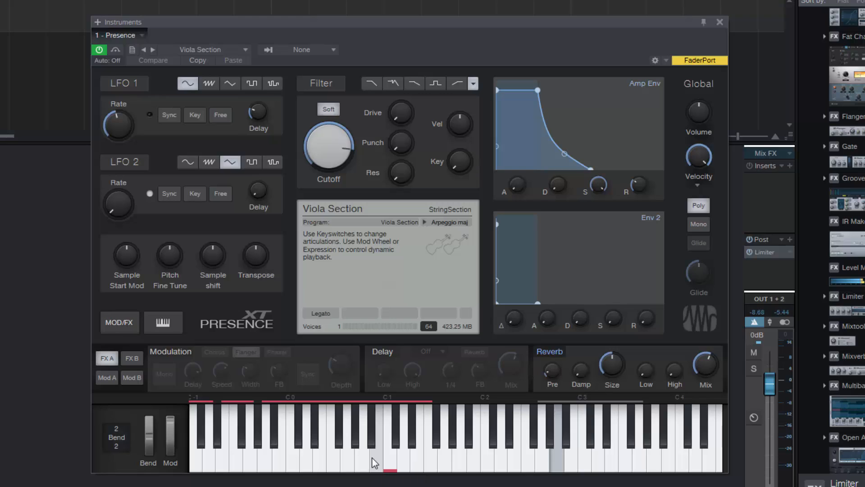
left_click(564, 436)
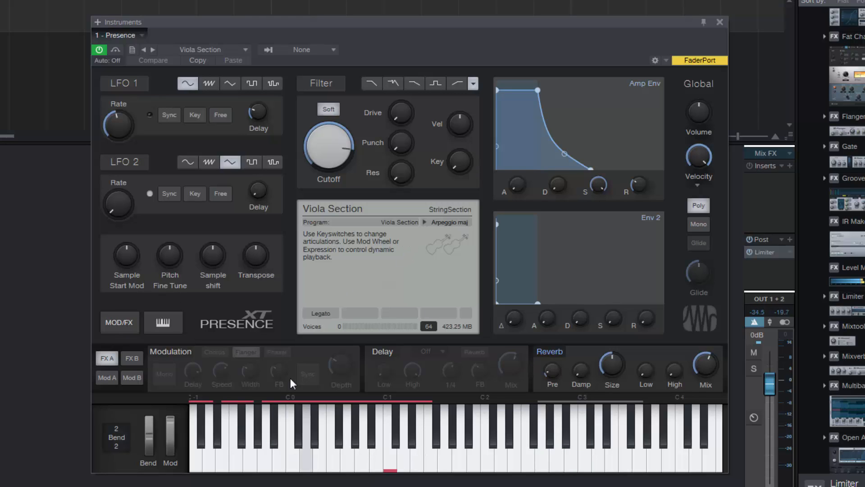
left_click(245, 50)
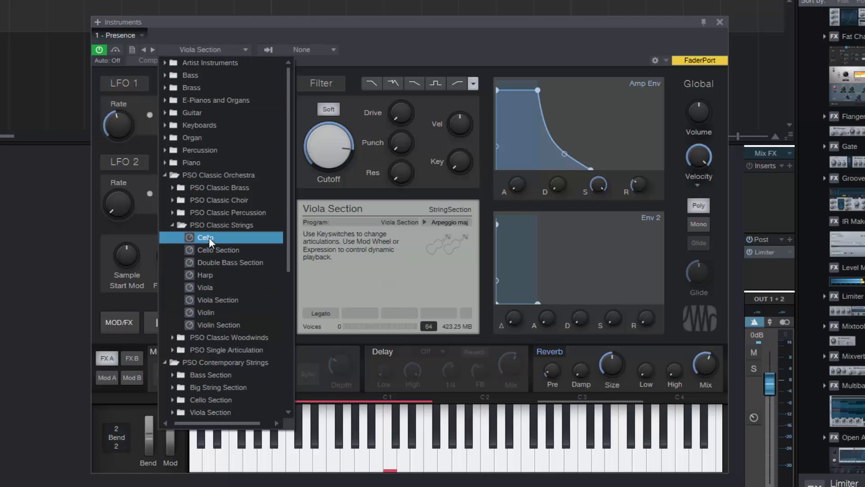
Step: Load the Cello preset from PSO Classic Strings and audition its Sustain articulation
left_click(205, 237)
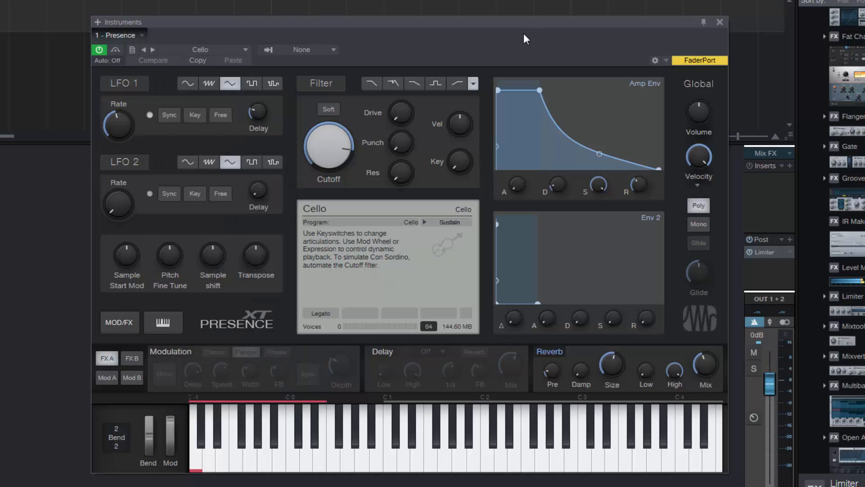
left_click(148, 114)
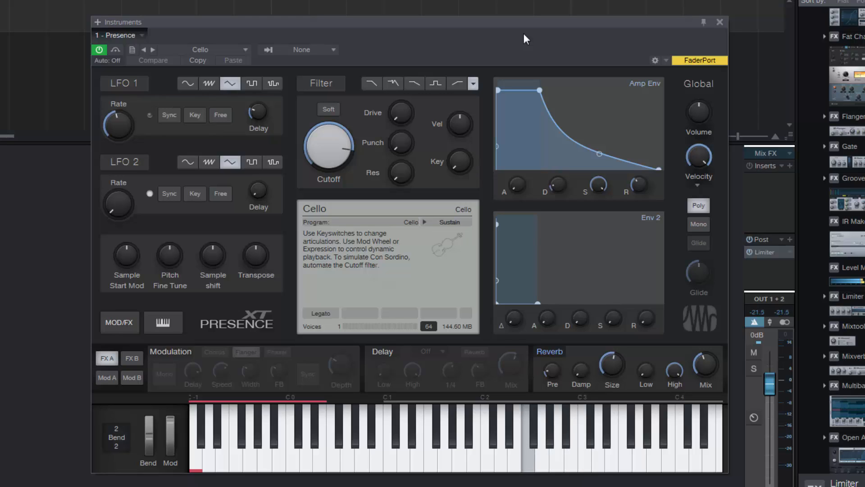
left_click(507, 436)
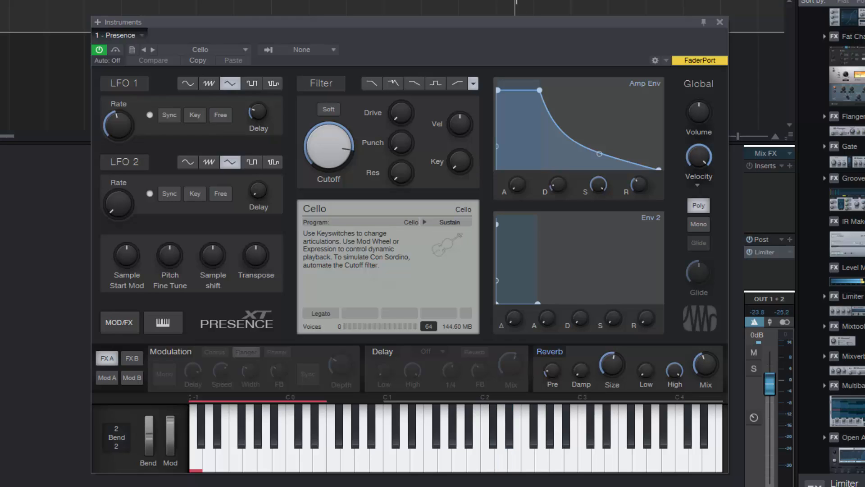
mouse_move(307, 465)
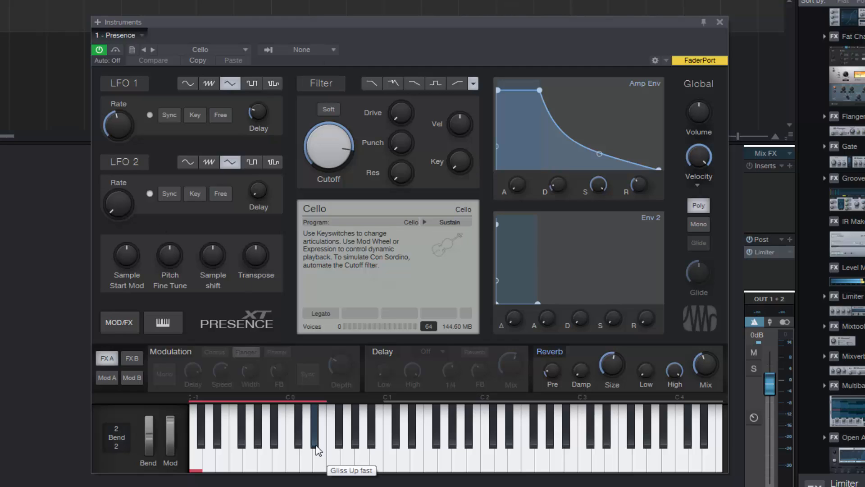
Step: Switch the Cello through Gliss Up fast and Staccato to the Tremolo articulation, auditioning each
left_click(316, 447)
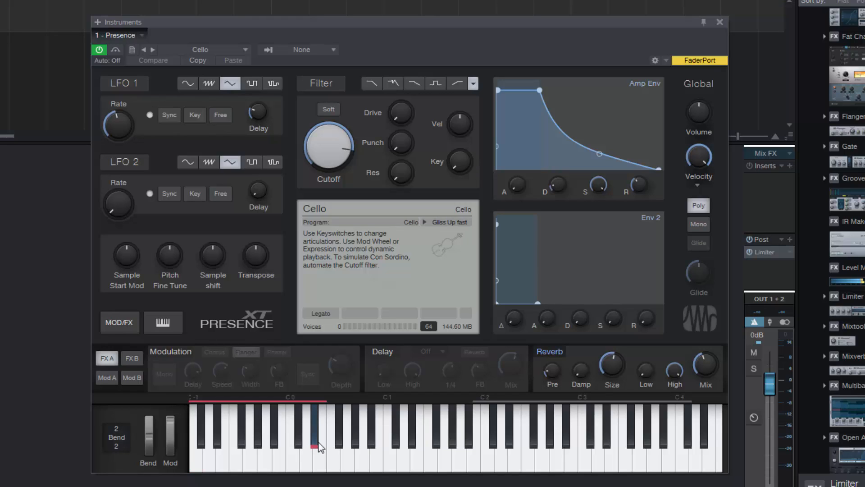
left_click(317, 447)
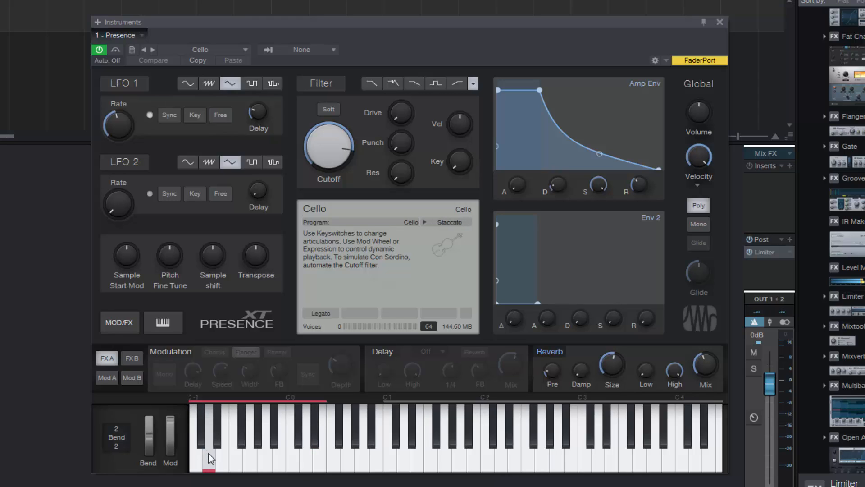
left_click(208, 466)
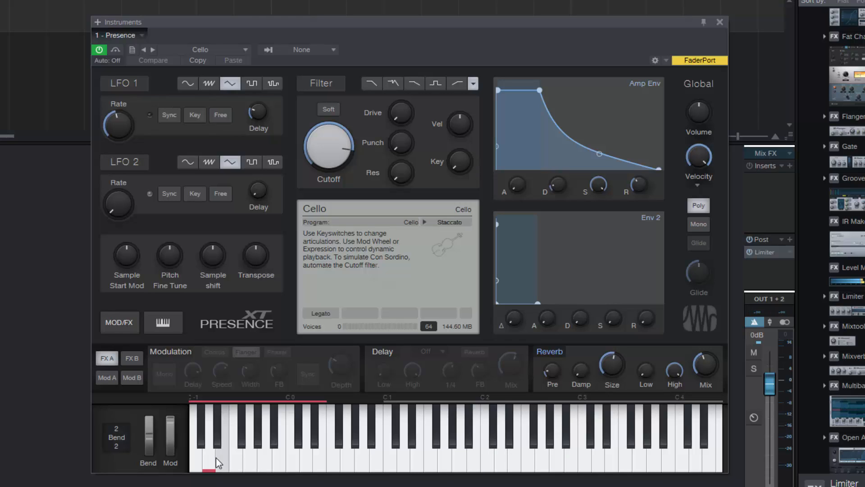
mouse_move(223, 463)
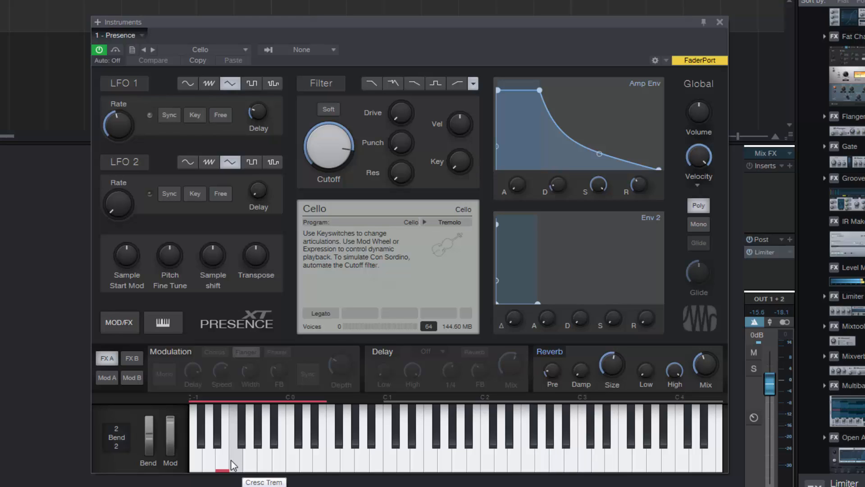
left_click(458, 436)
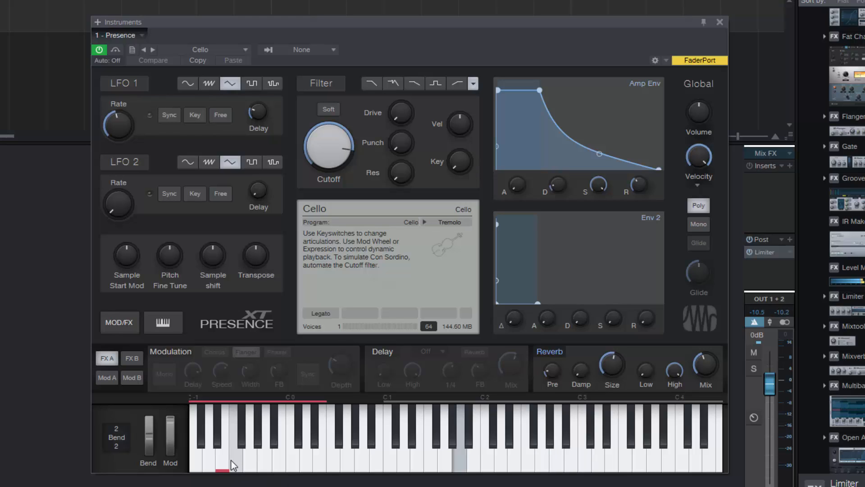
left_click(467, 436)
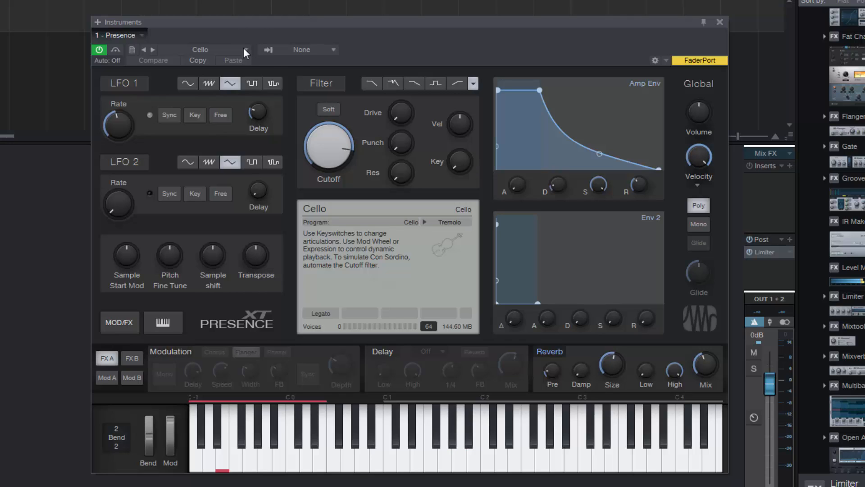
Step: Load the Double Bass Section preset from PSO Classic Strings, starting on Sustain
left_click(245, 49)
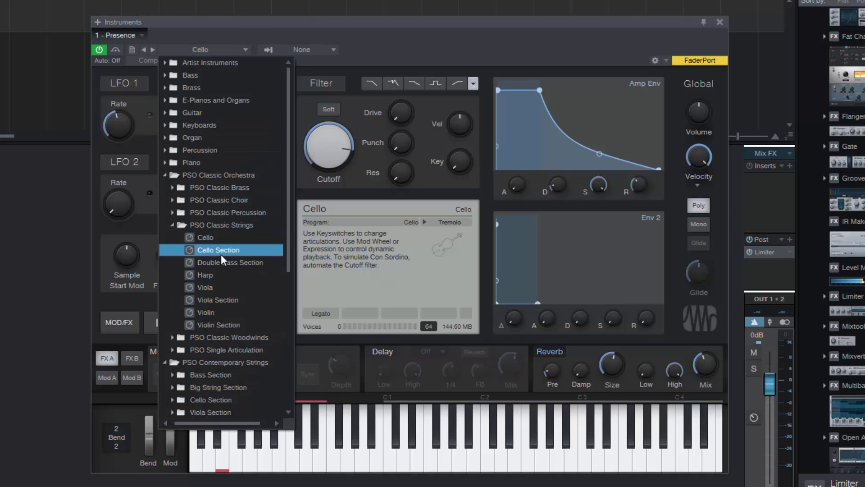
left_click(230, 262)
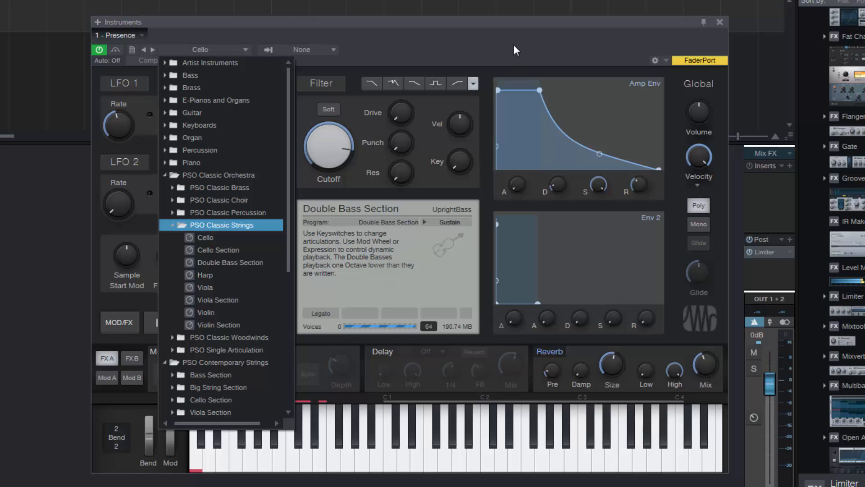
left_click(230, 262)
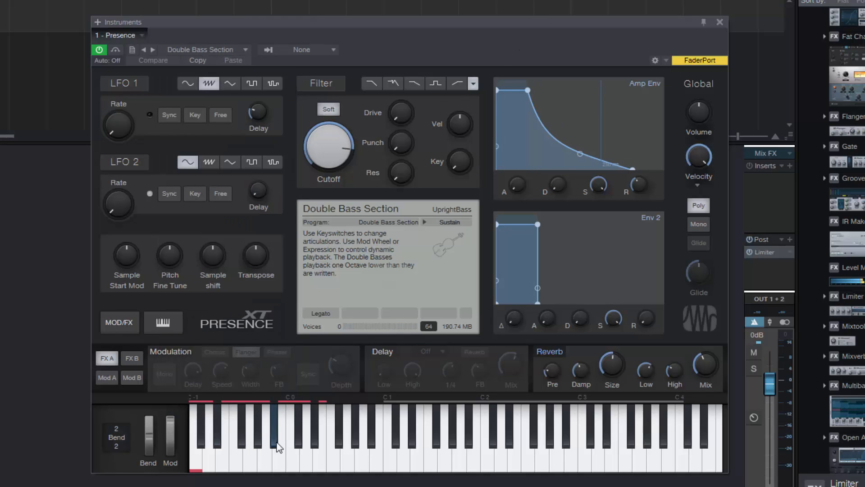
Step: Audition the double basses and switch them to the Pizzicato key-switch
left_click(278, 447)
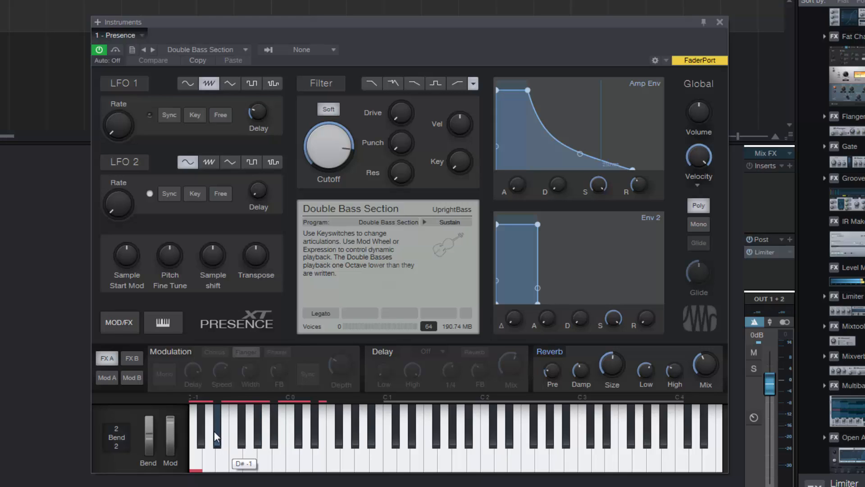
mouse_move(214, 460)
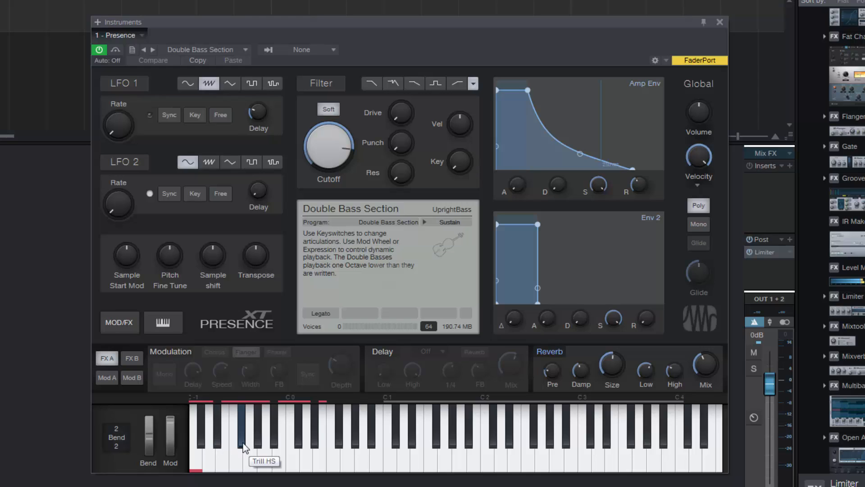
mouse_move(276, 446)
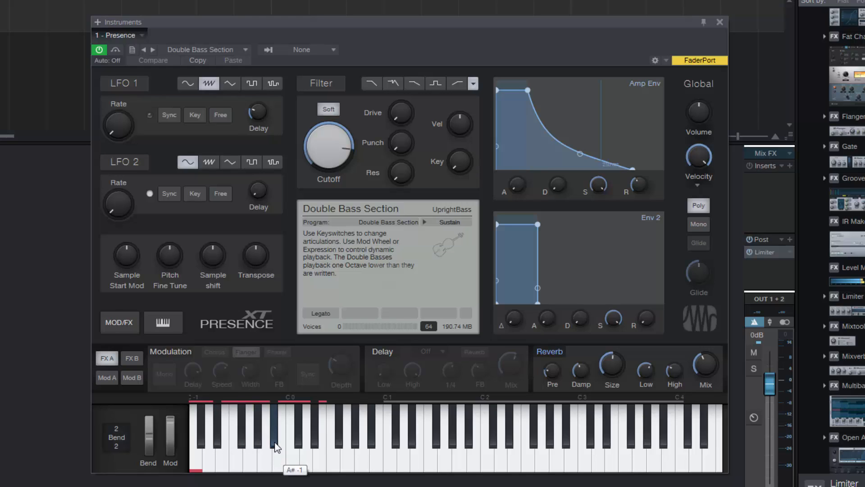
mouse_move(305, 463)
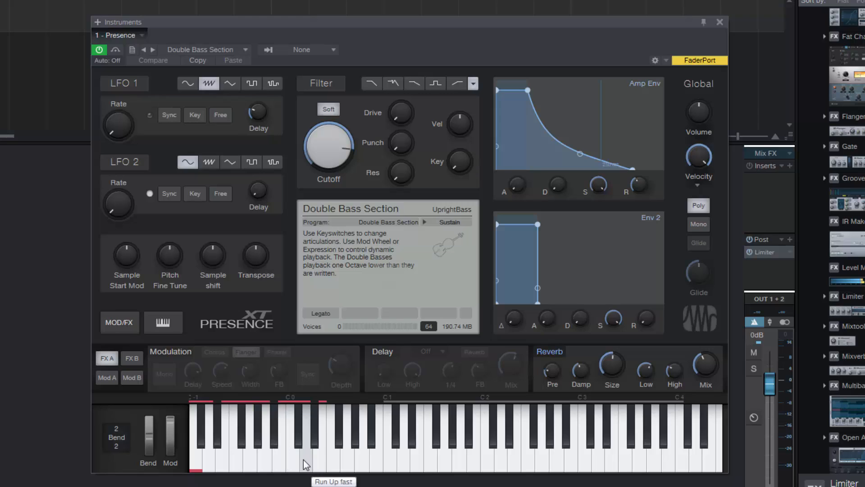
mouse_move(322, 458)
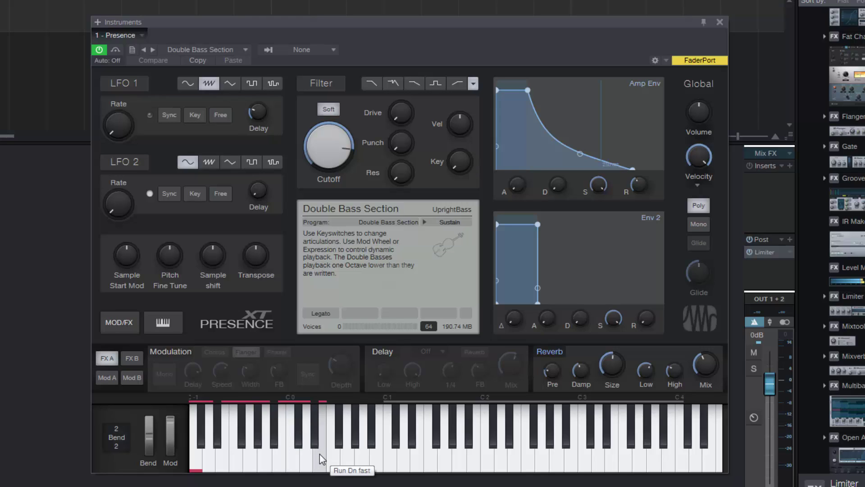
mouse_move(214, 441)
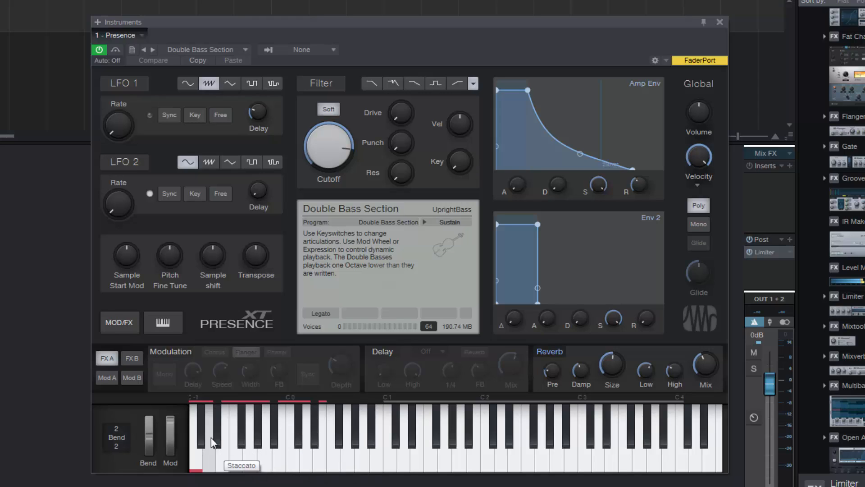
mouse_move(204, 431)
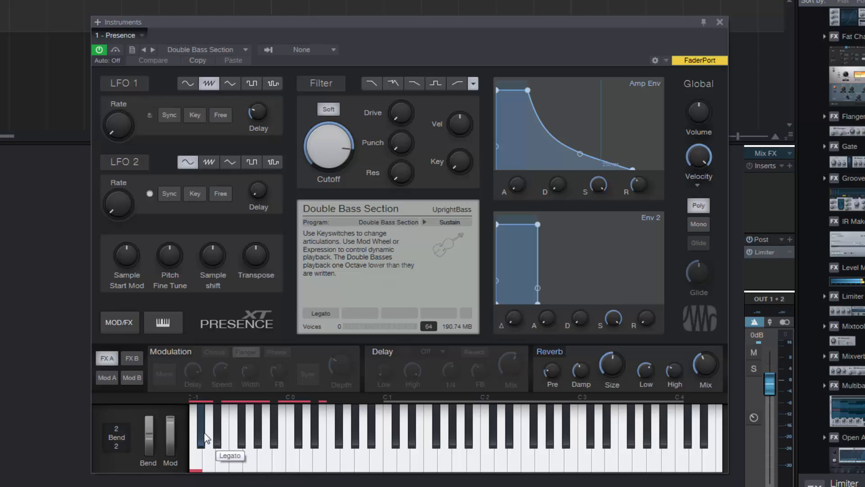
mouse_move(219, 460)
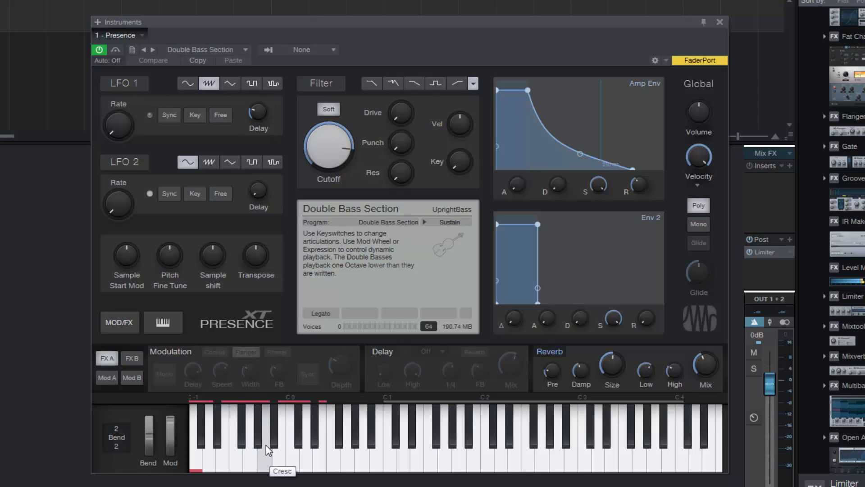
mouse_move(278, 460)
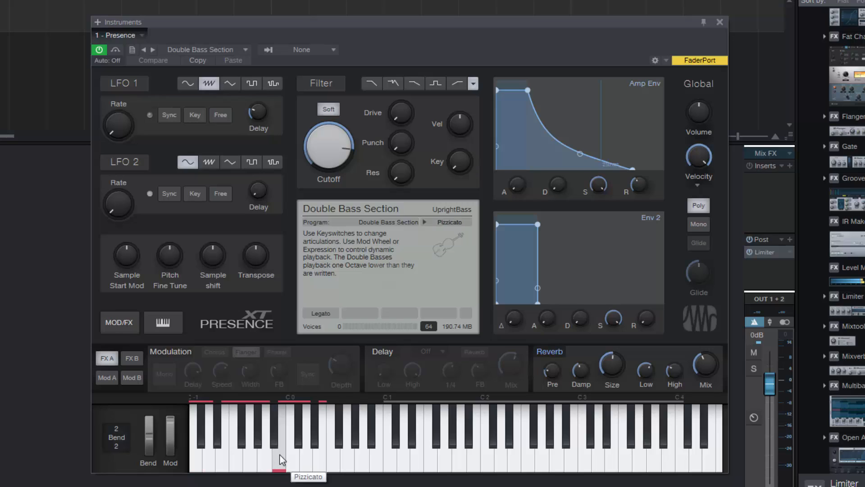
left_click(533, 431)
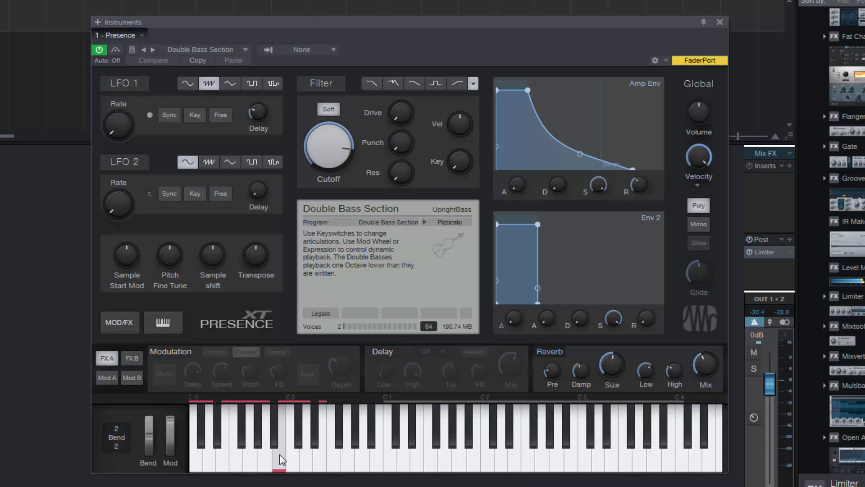
left_click(564, 436)
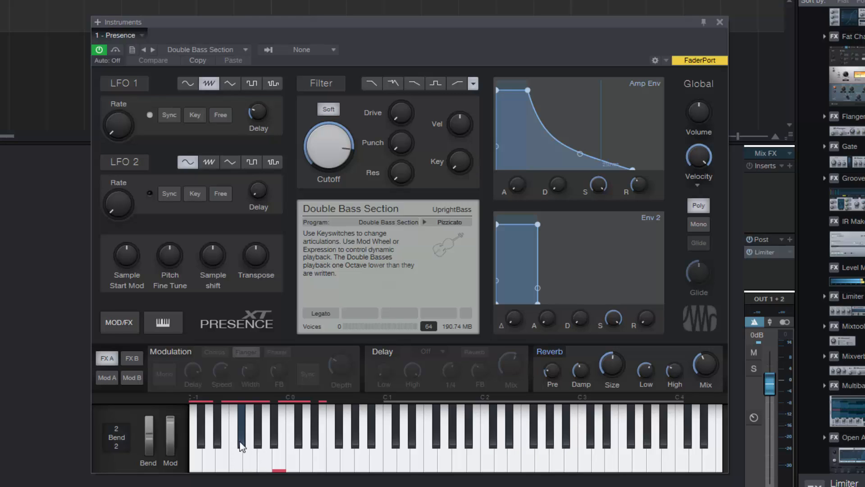
mouse_move(246, 54)
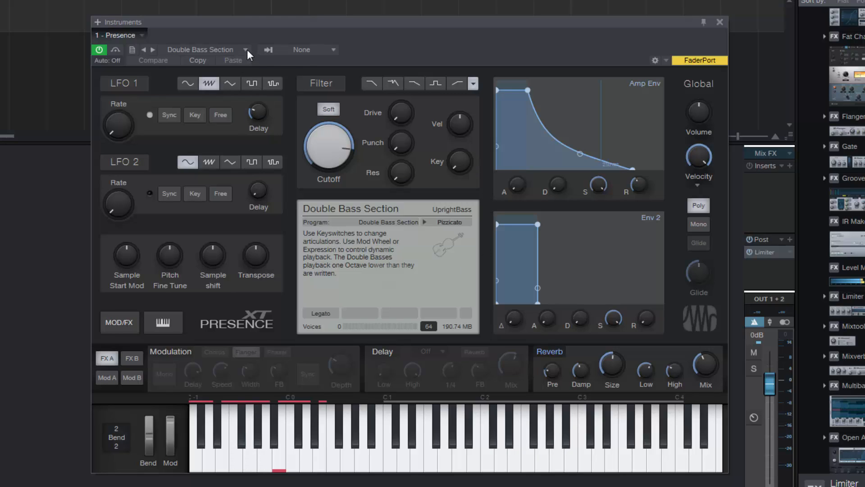
Step: Load the Cello Section preset from PSO Classic Strings, showing Slow Sustain
left_click(245, 50)
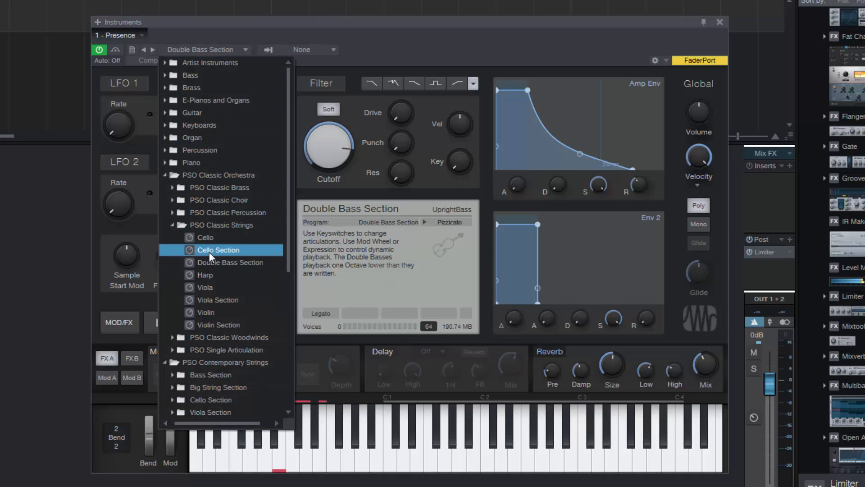
left_click(228, 212)
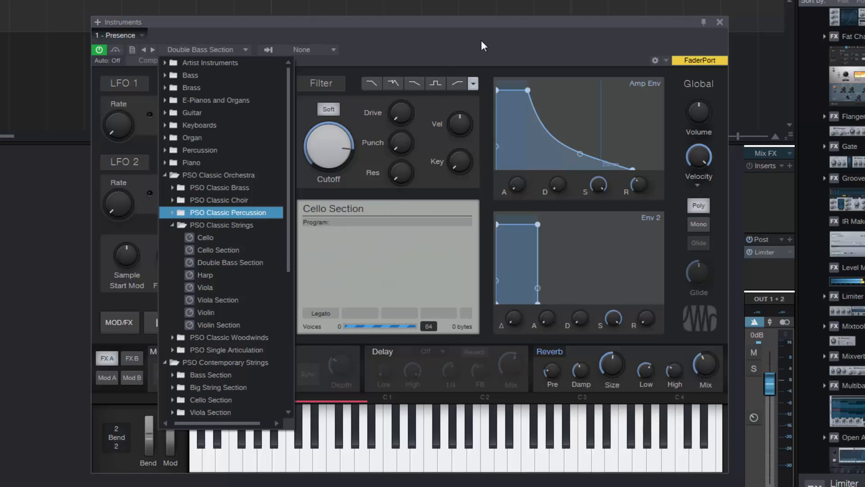
left_click(218, 250)
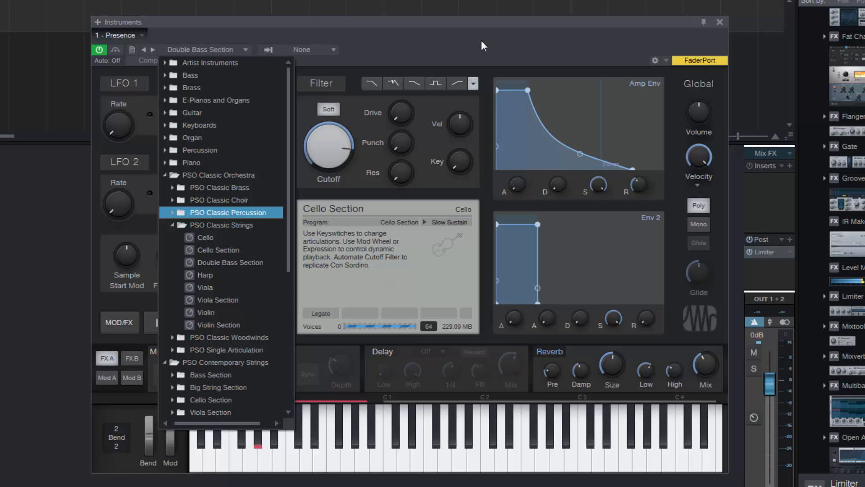
left_click(218, 249)
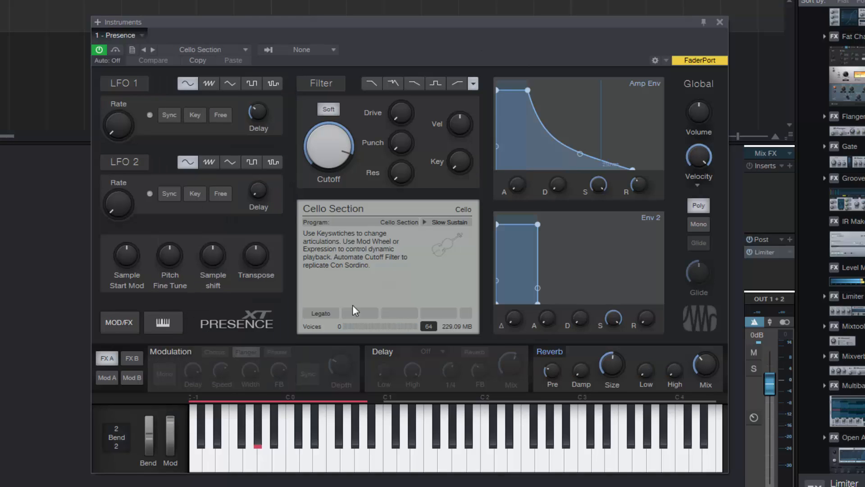
mouse_move(236, 461)
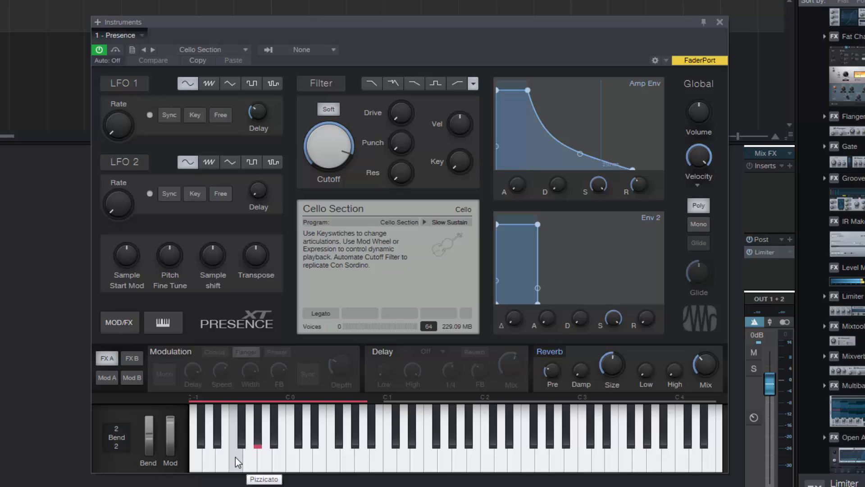
Step: Audition the cellos' Pizzicato key-switch, then leave them on the Run Down articulation
left_click(660, 437)
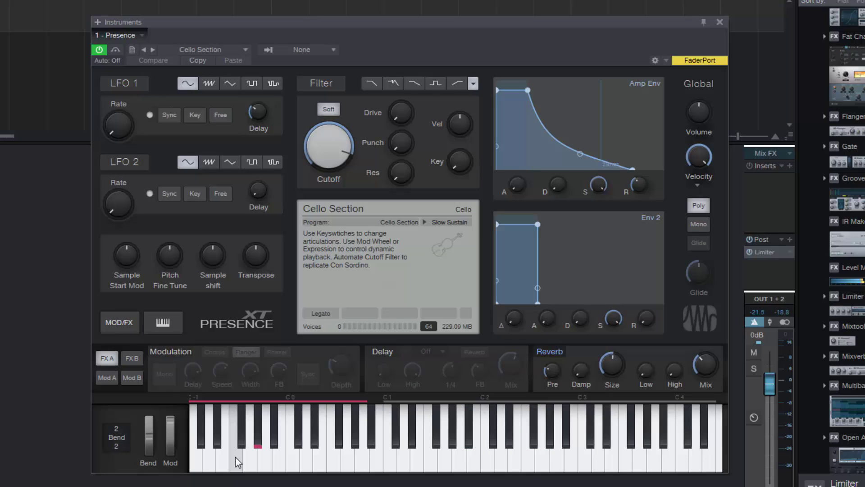
left_click(606, 436)
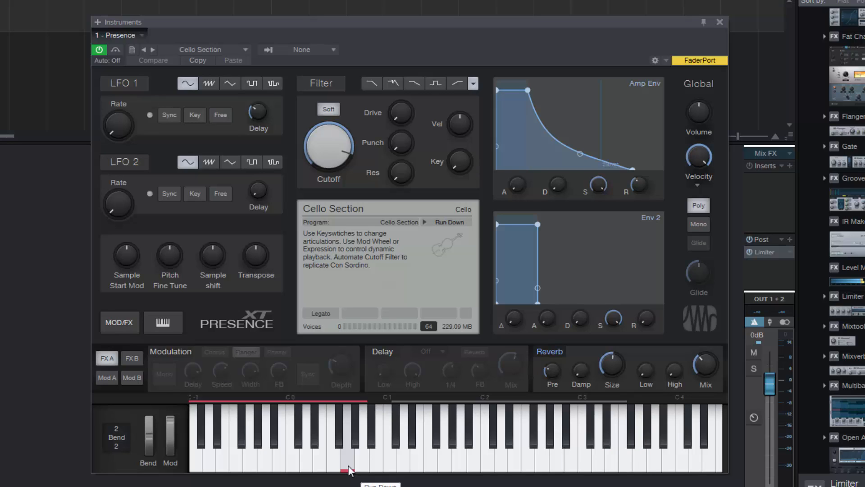
left_click(349, 466)
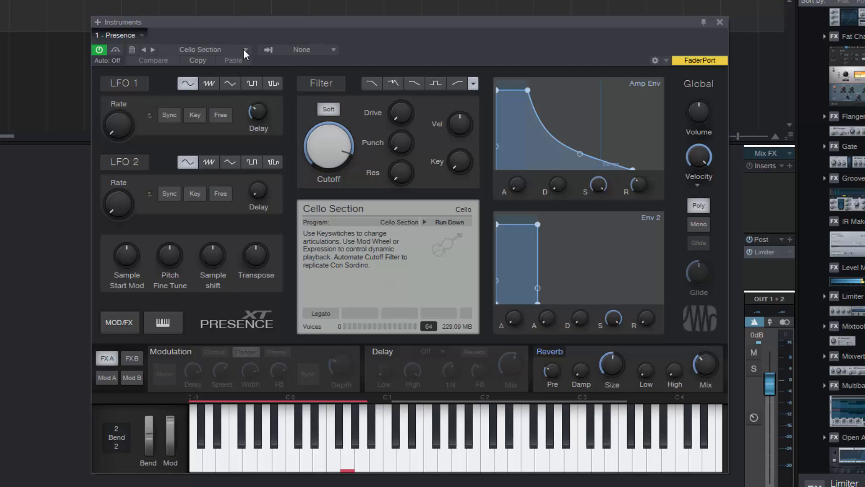
Step: Load Violin Section - Special from the PSO Contemporary Strings Violin Section folder
left_click(245, 49)
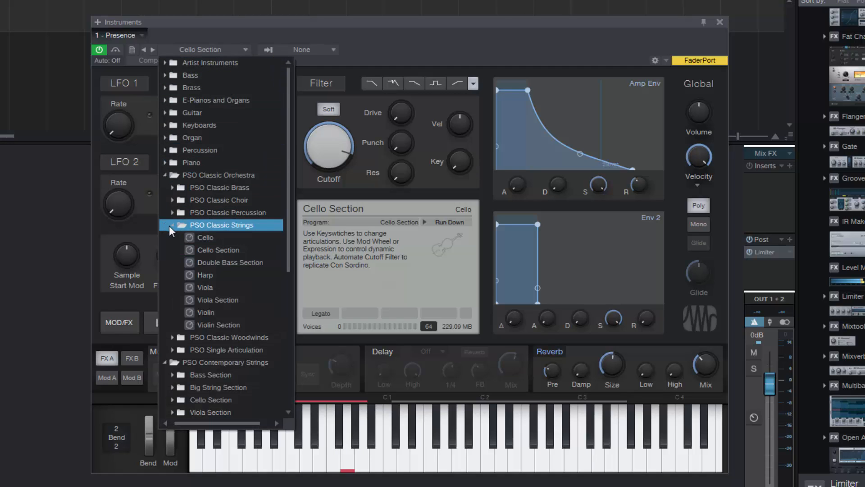
mouse_move(190, 235)
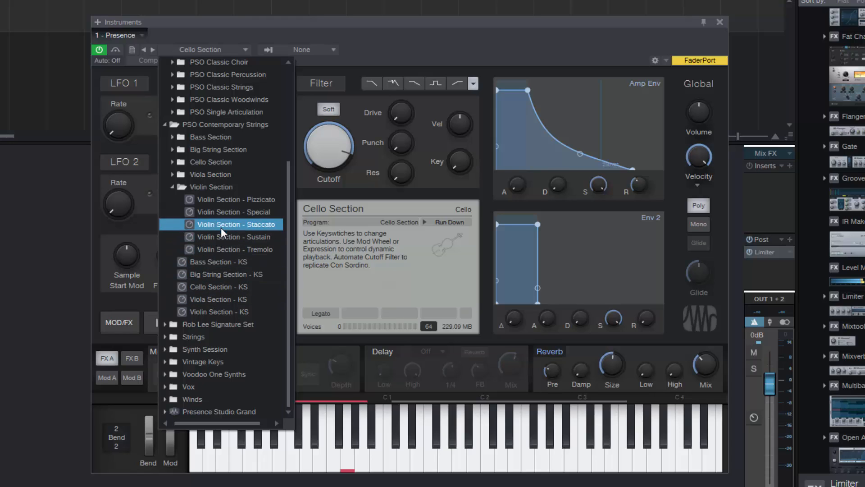
left_click(234, 212)
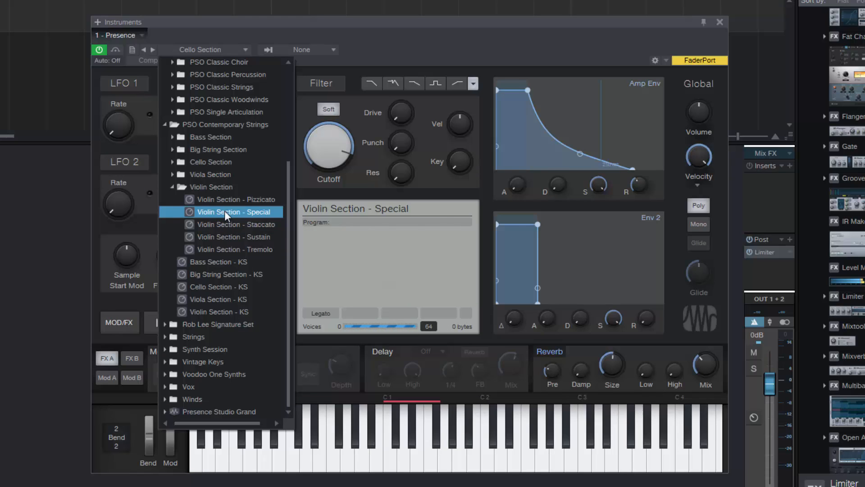
left_click(235, 211)
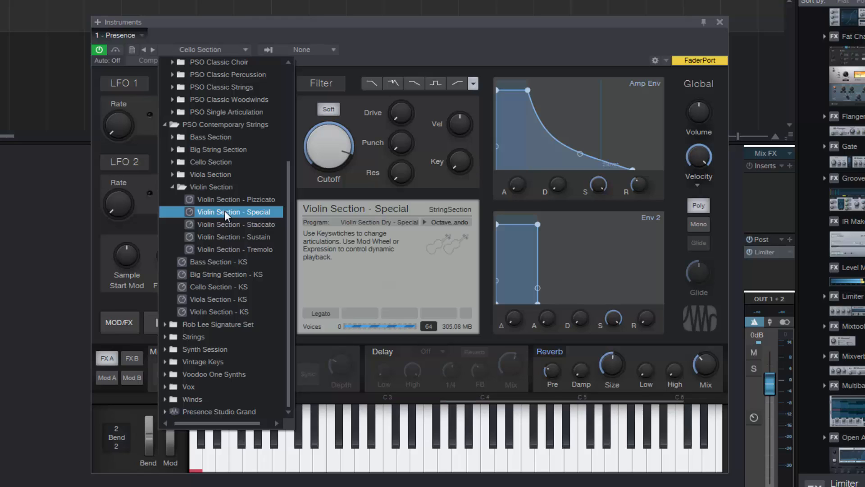
left_click(236, 237)
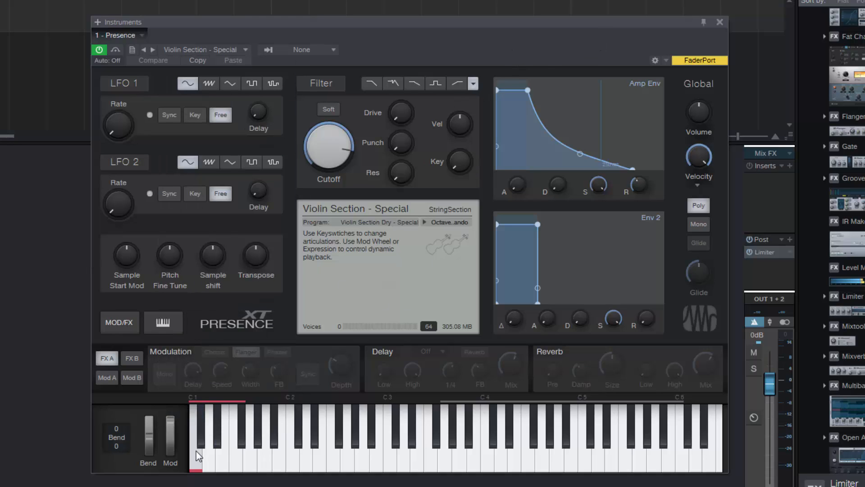
mouse_move(197, 462)
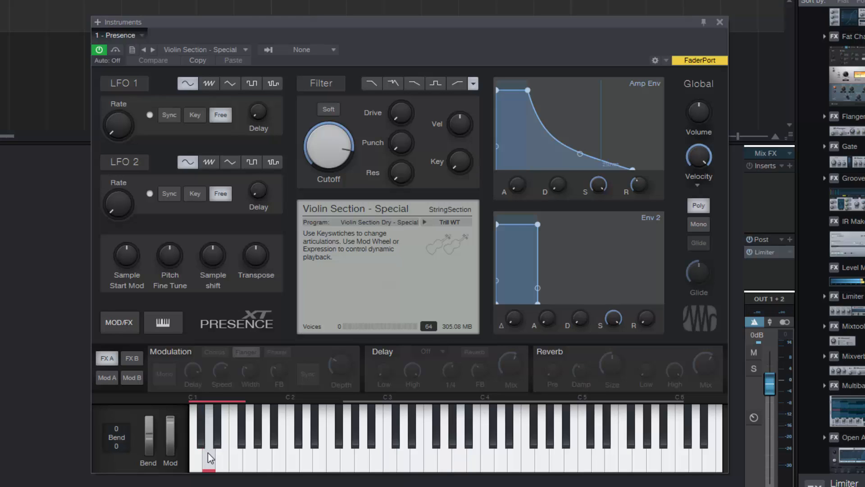
Step: Switch the violins through Sustain long to the Sustain medium key-switch
left_click(217, 447)
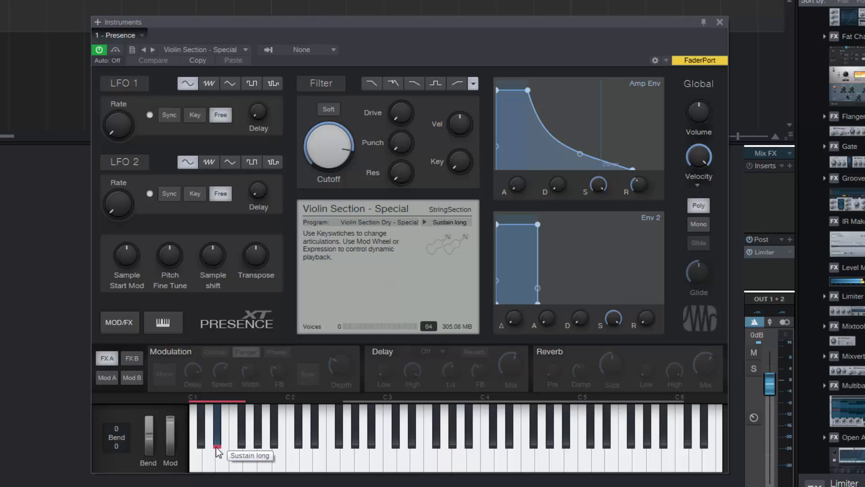
left_click(217, 447)
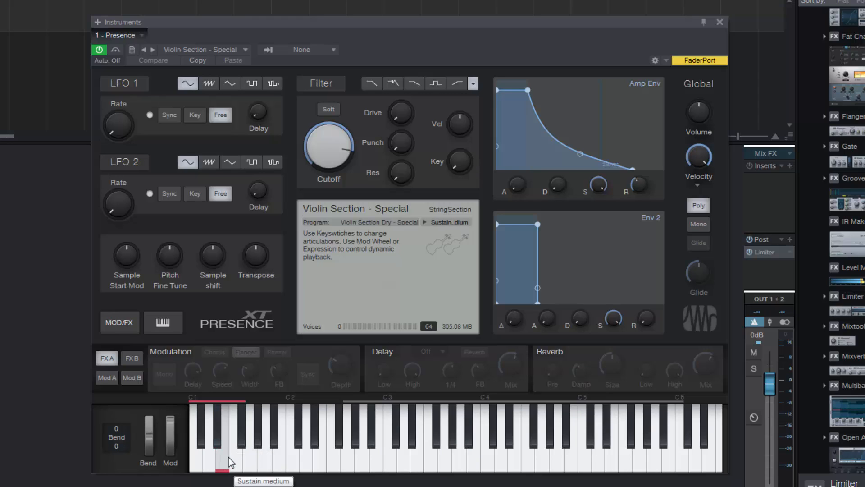
mouse_move(260, 460)
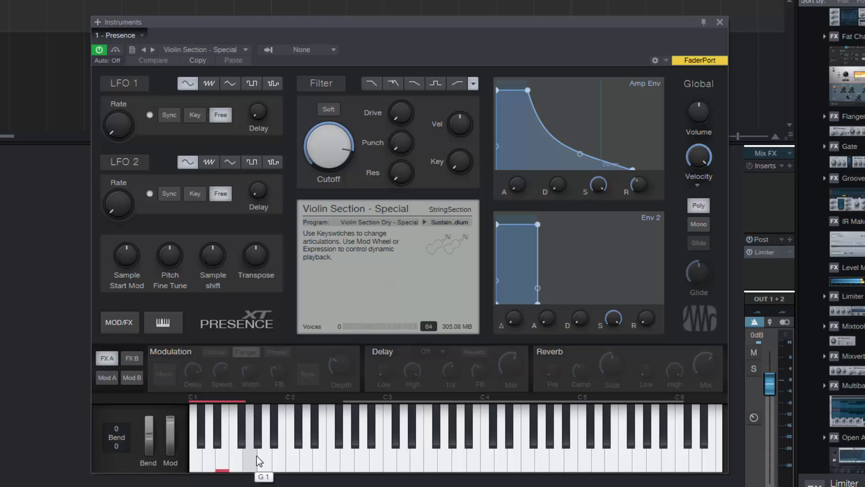
mouse_move(229, 455)
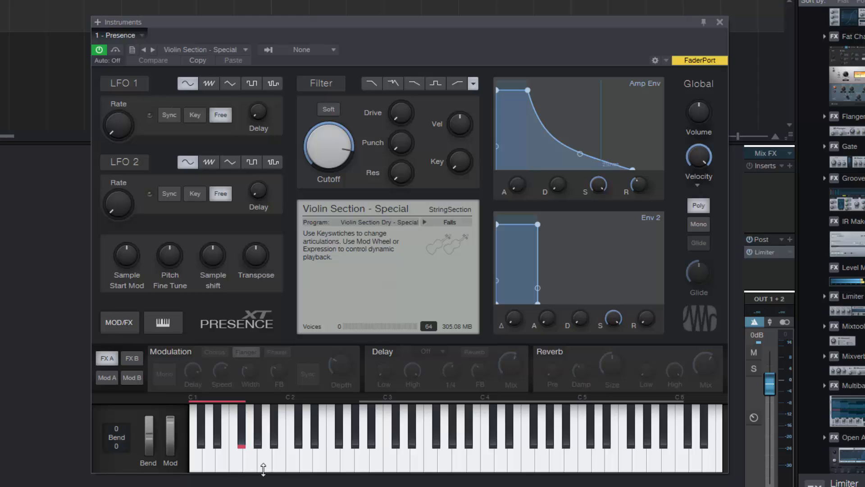
mouse_move(656, 463)
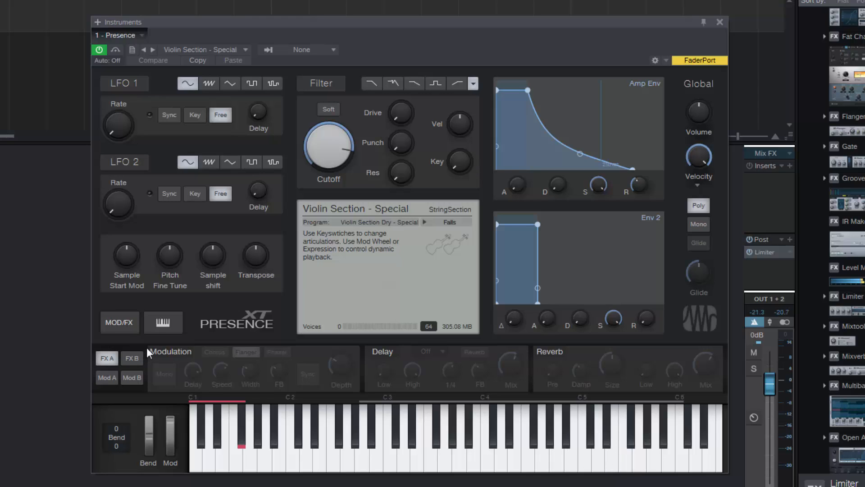
mouse_move(157, 340)
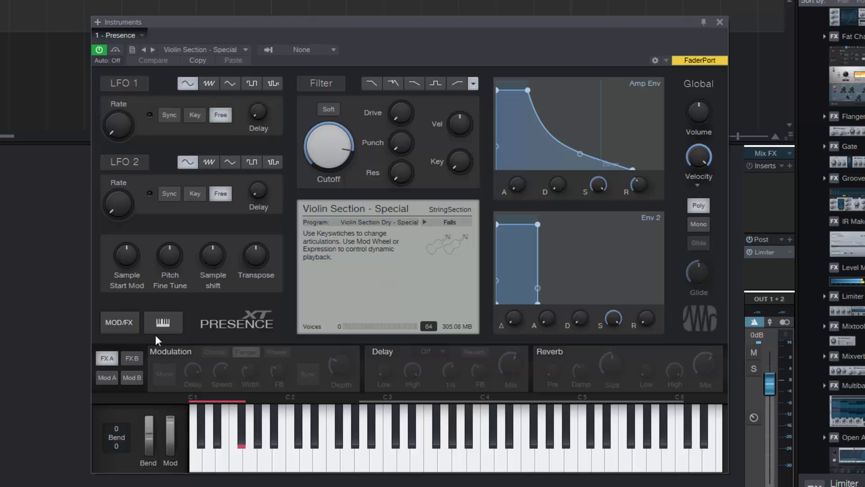
mouse_move(291, 61)
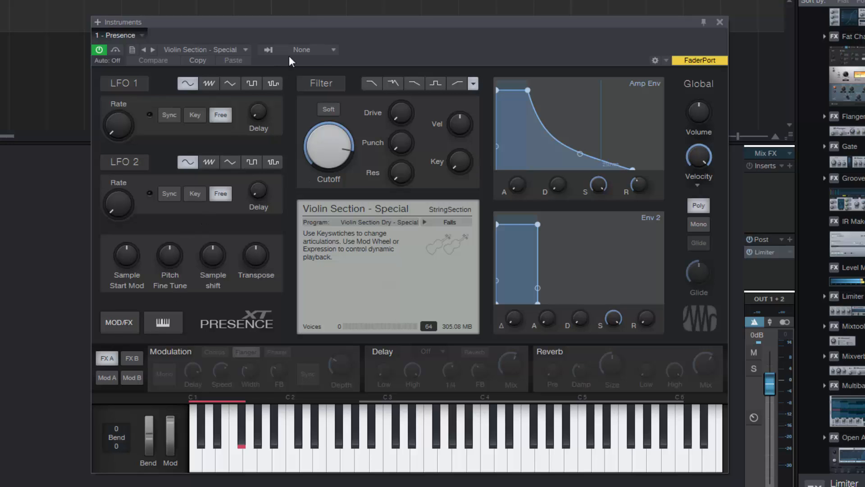
Step: Browse the contemporary Viola, Cello and Big String Section folders and load Big String Section - Special
left_click(246, 49)
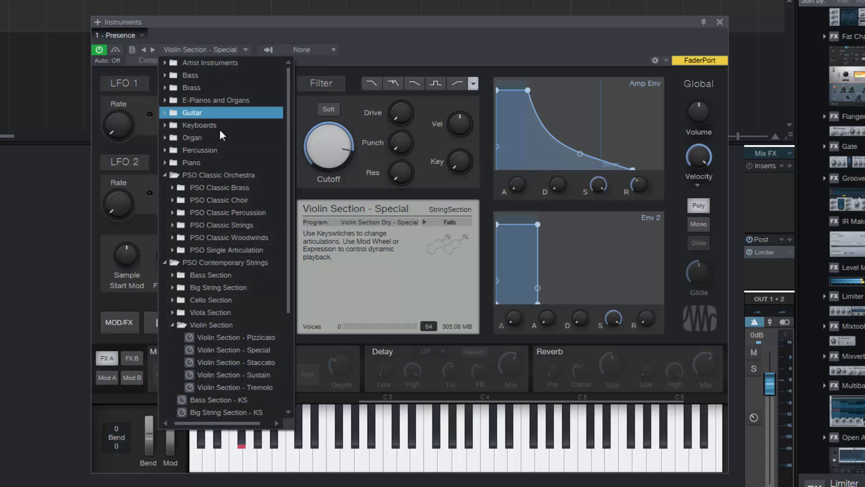
left_click(210, 312)
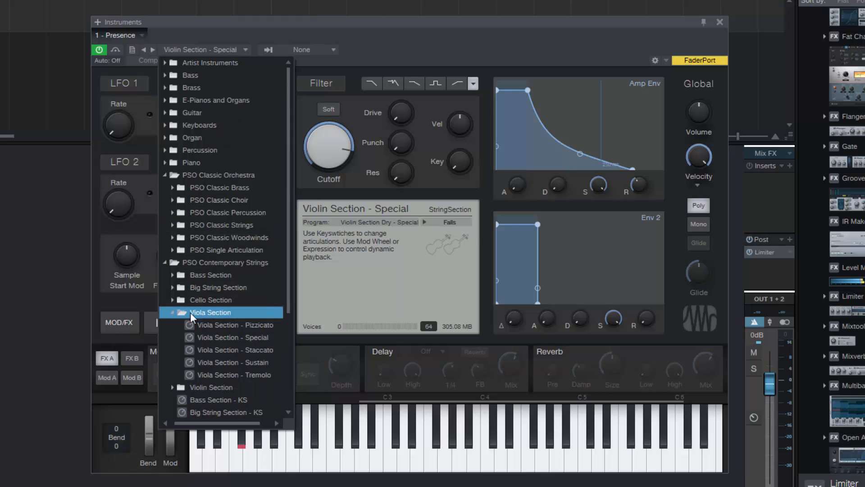
mouse_move(200, 316)
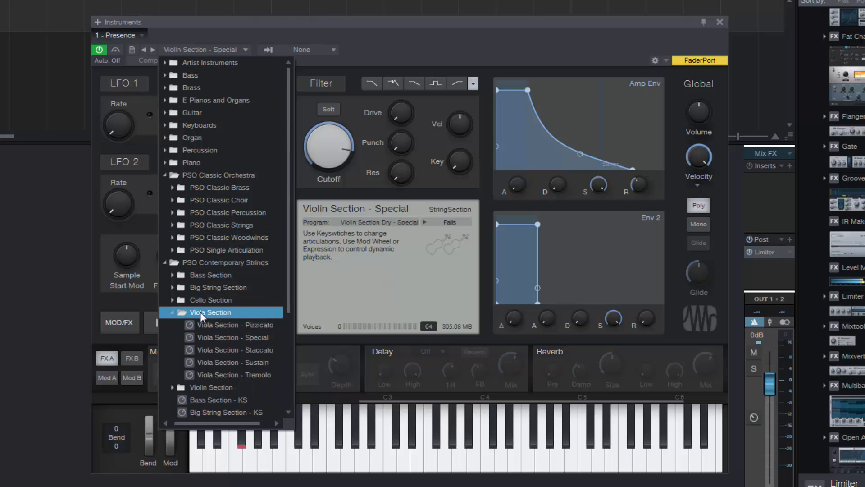
left_click(210, 299)
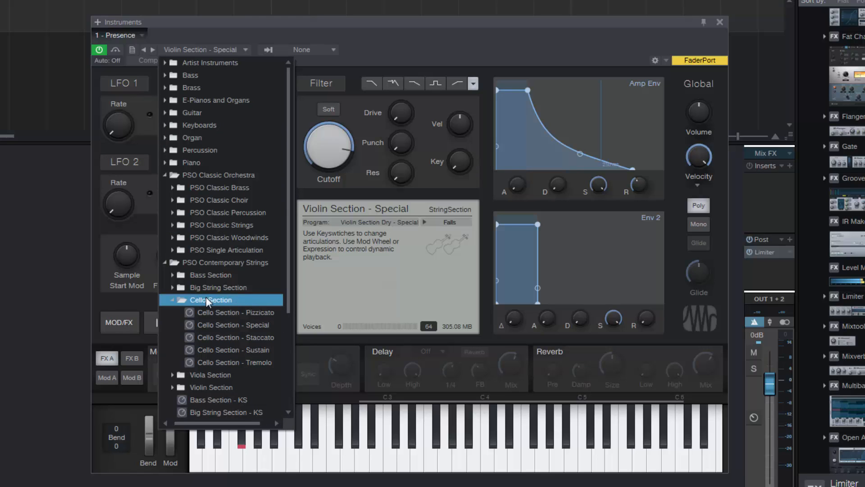
left_click(218, 286)
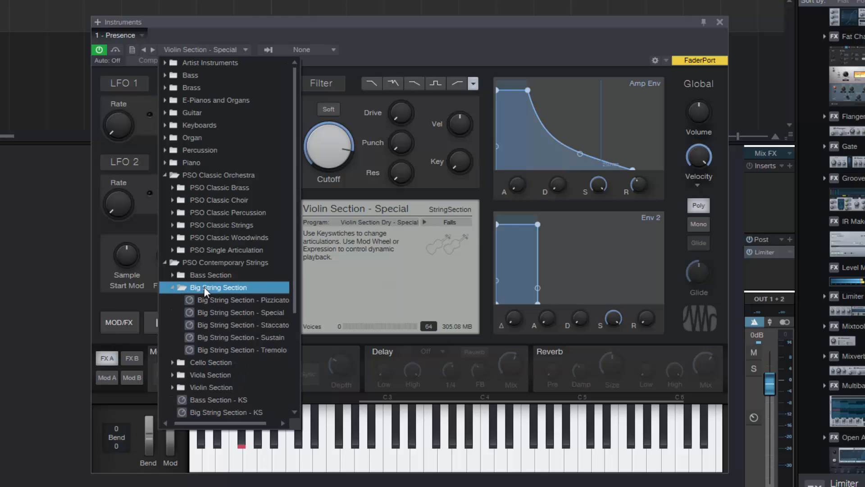
left_click(240, 313)
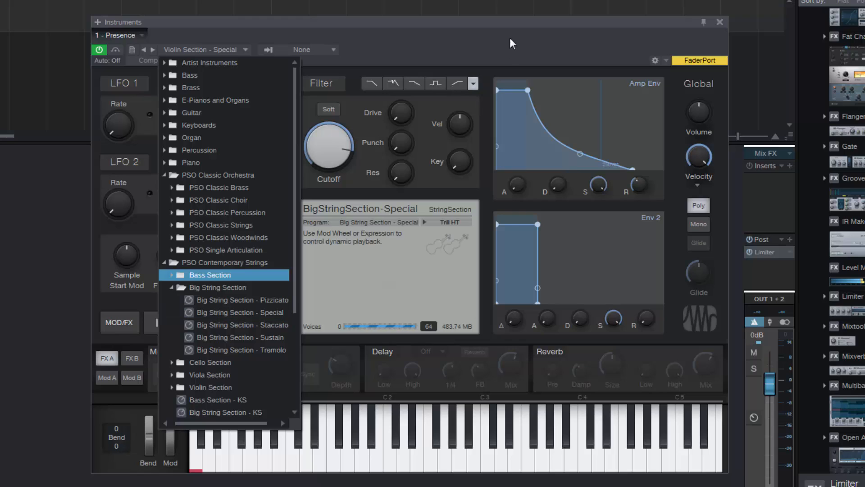
Step: Audition the big strings on G1, then move from medium sustain to the Sustain long key-switch
left_click(240, 312)
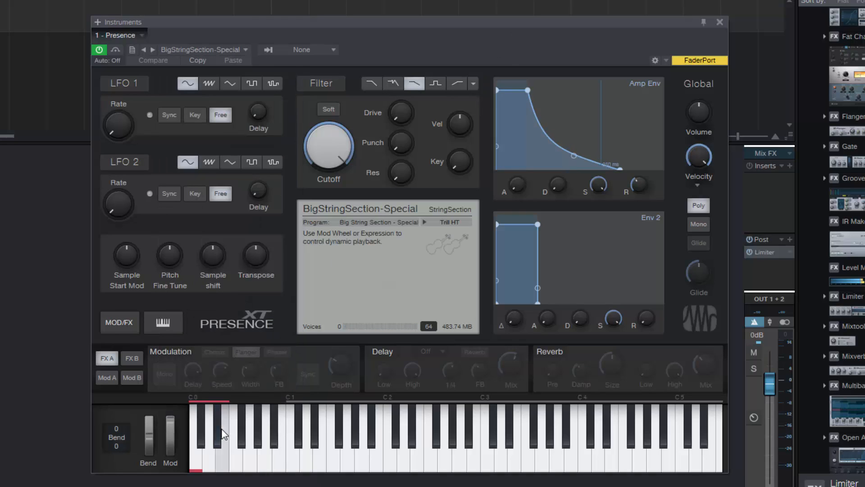
mouse_move(224, 435)
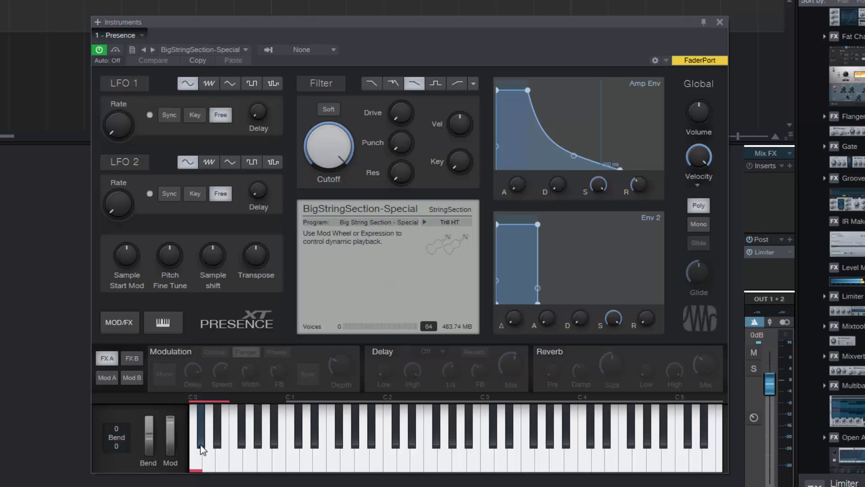
mouse_move(343, 431)
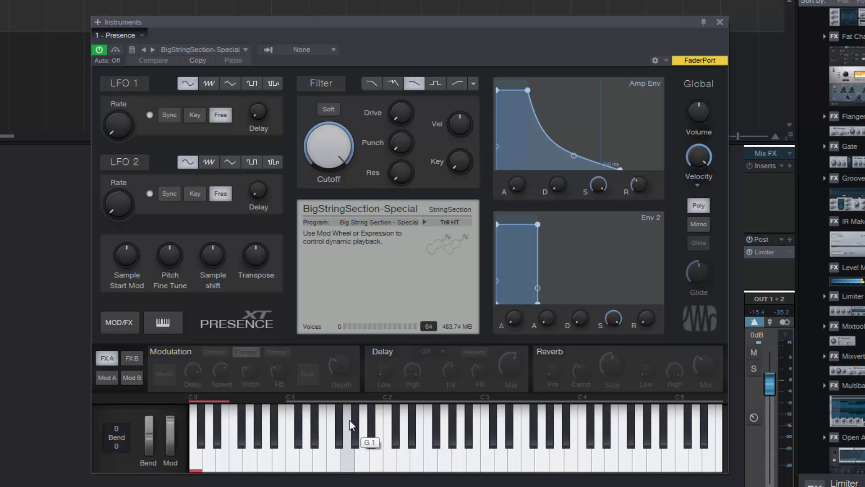
mouse_move(352, 424)
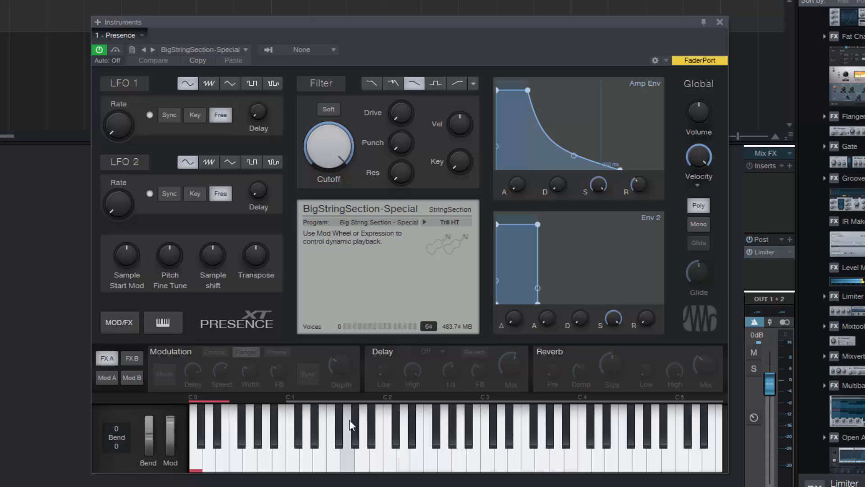
left_click(686, 436)
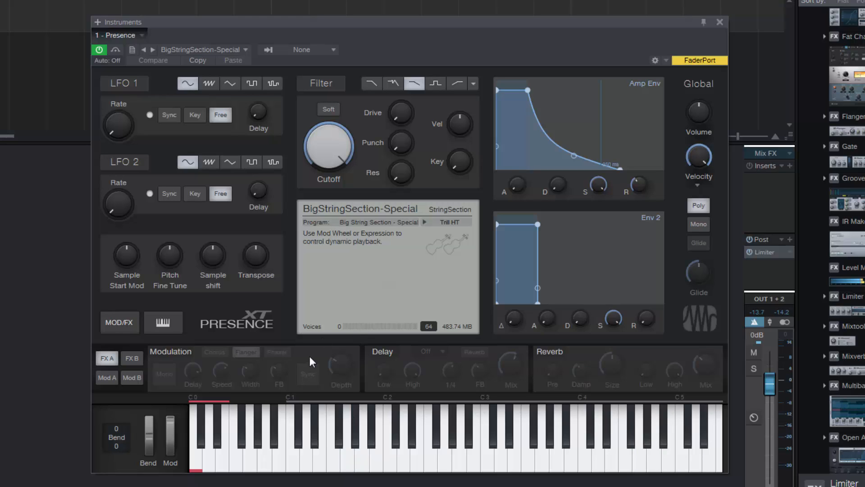
left_click(214, 434)
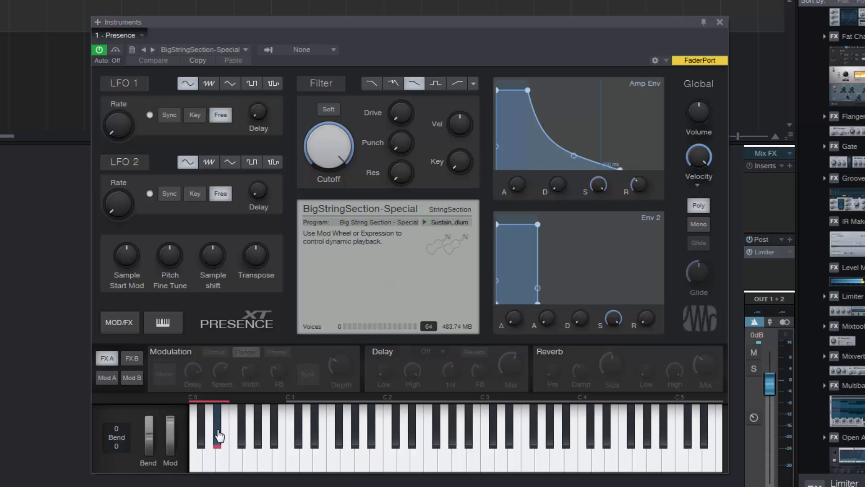
mouse_move(231, 432)
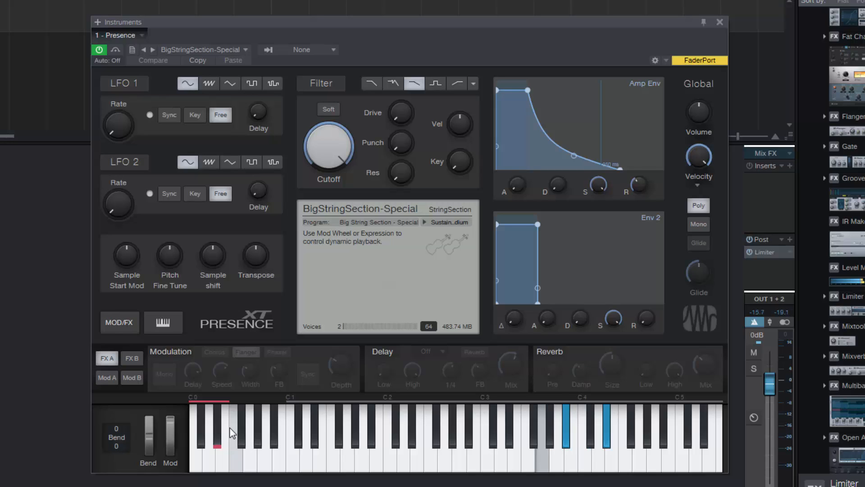
left_click(215, 436)
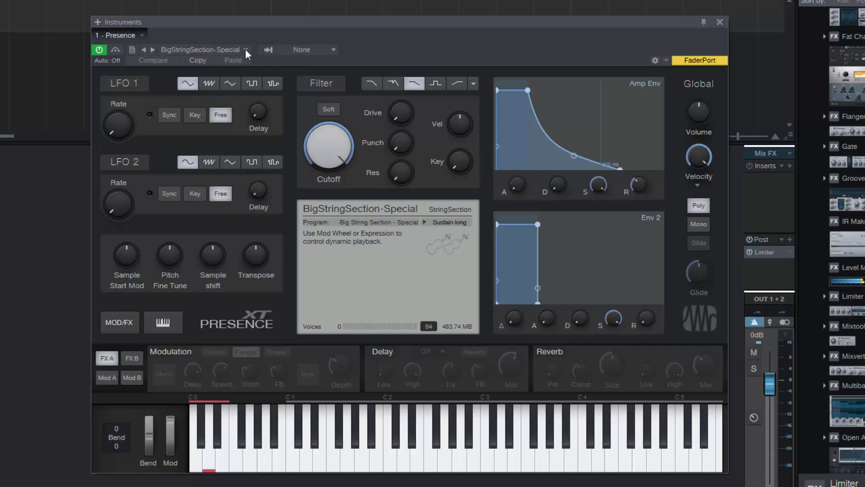
Step: Load Big String Section - KS from PSO Contemporary Strings
left_click(246, 50)
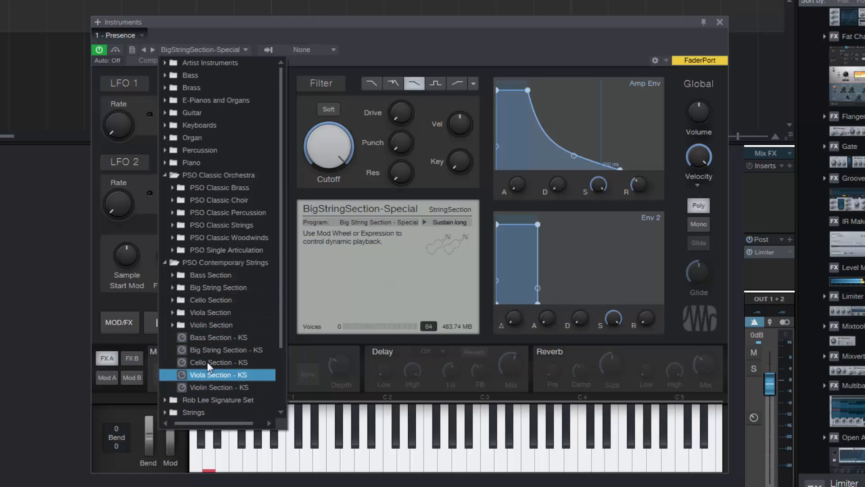
left_click(226, 349)
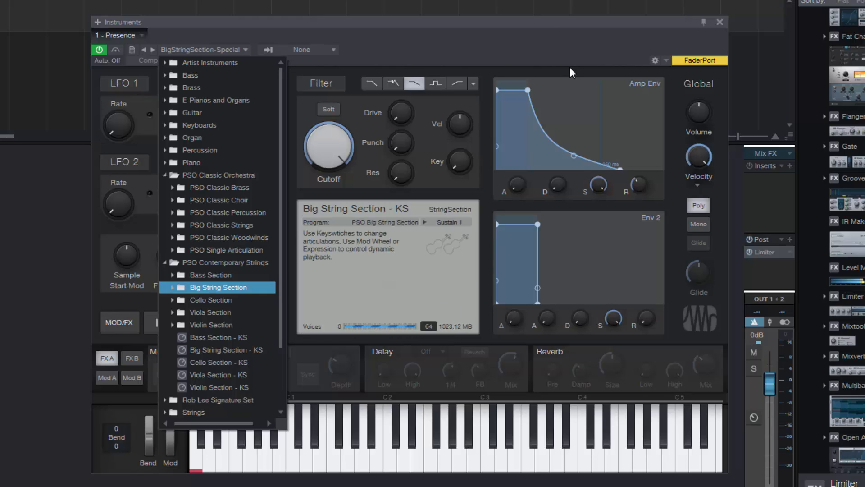
mouse_move(444, 333)
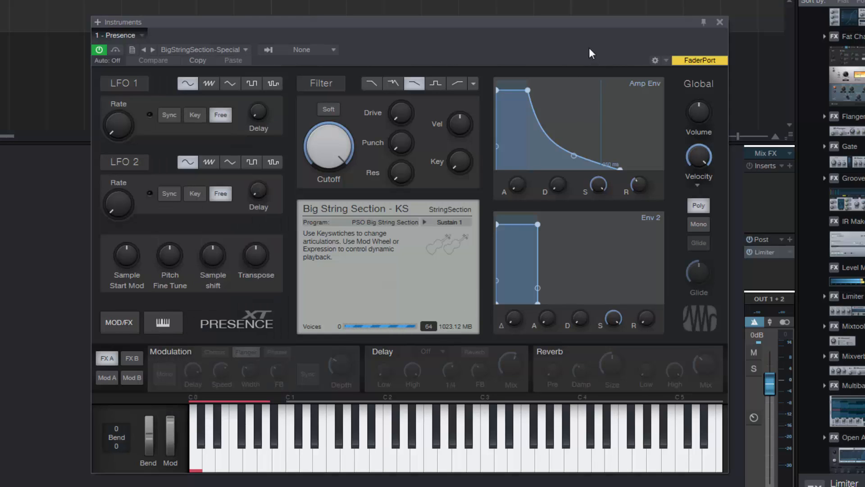
mouse_move(197, 464)
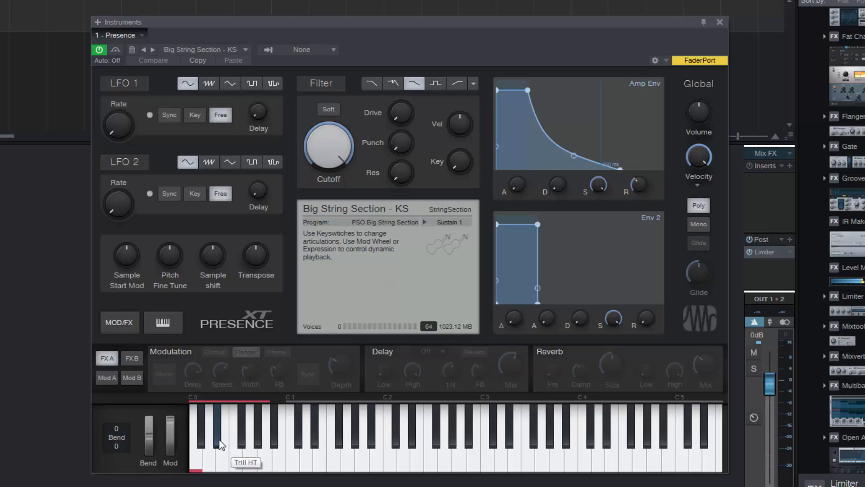
mouse_move(237, 452)
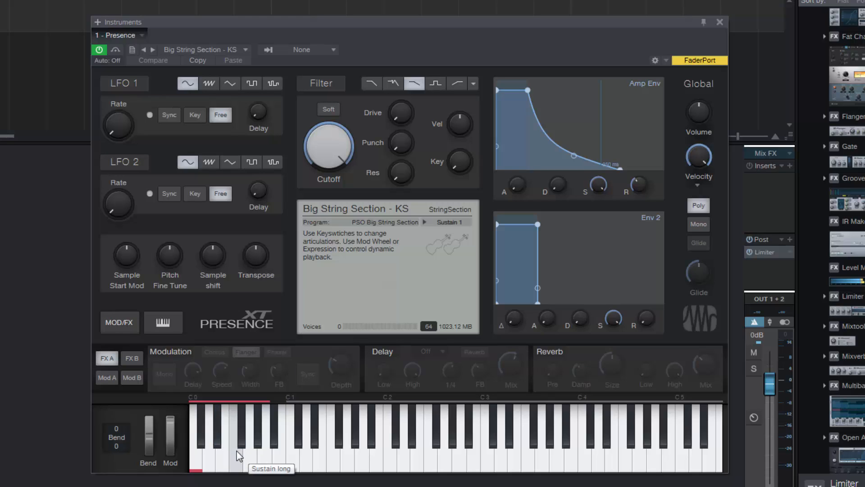
mouse_move(271, 439)
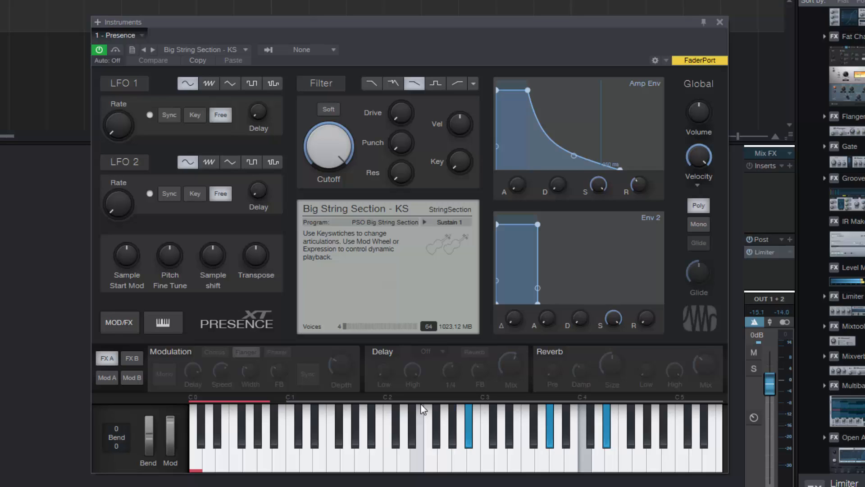
left_click(411, 425)
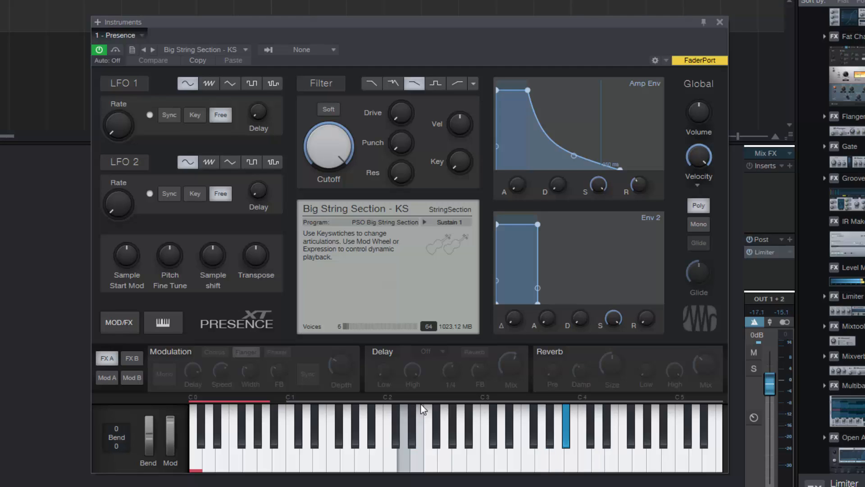
left_click(396, 430)
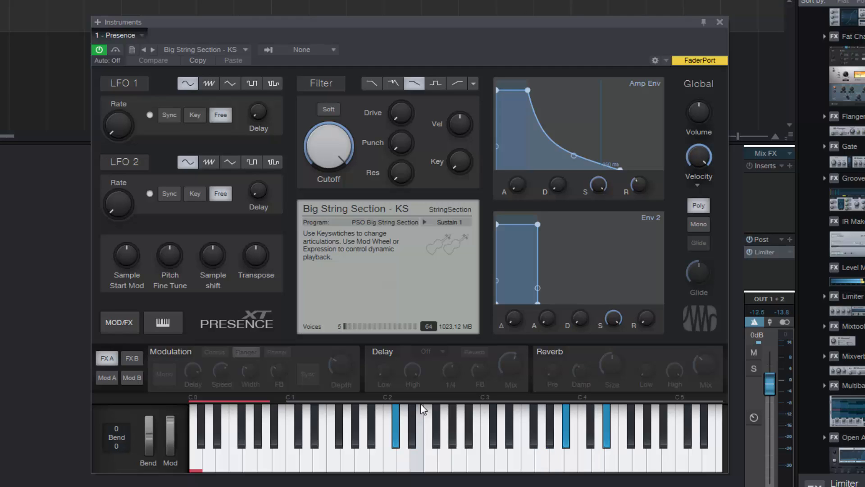
left_click(392, 436)
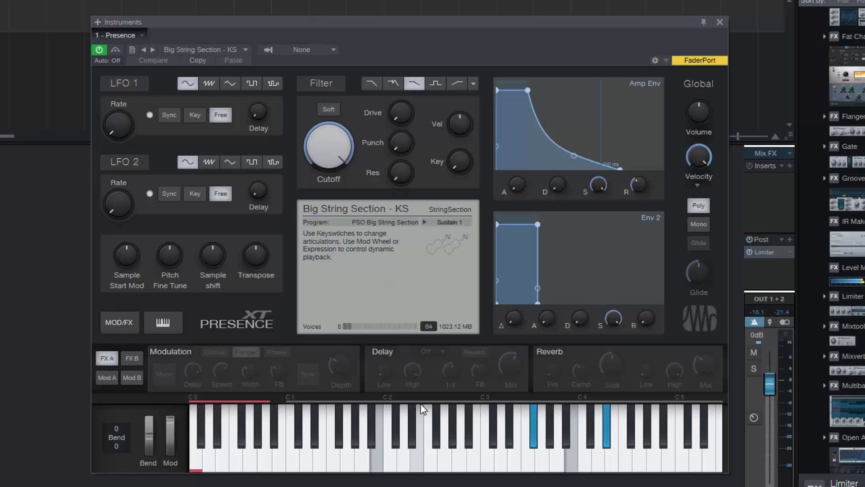
left_click(370, 436)
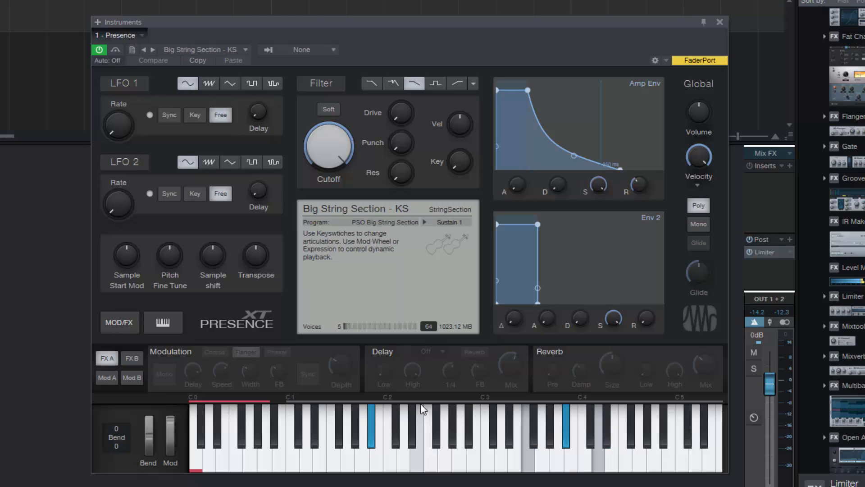
left_click(411, 427)
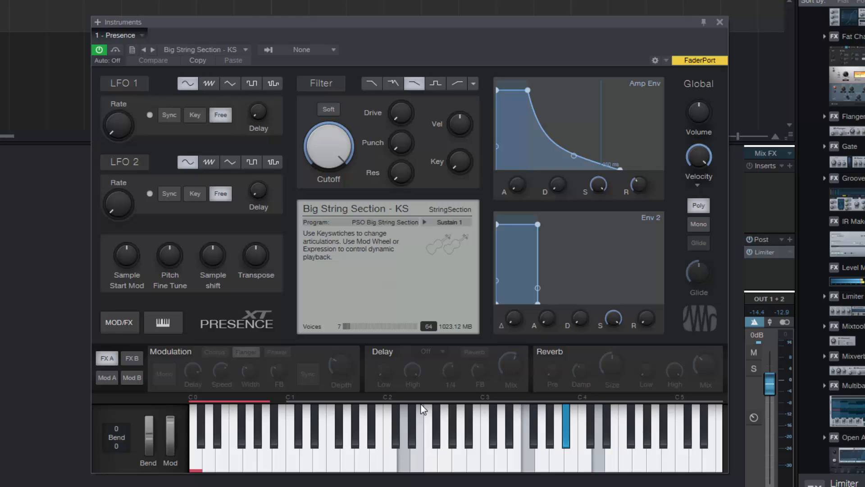
left_click(397, 436)
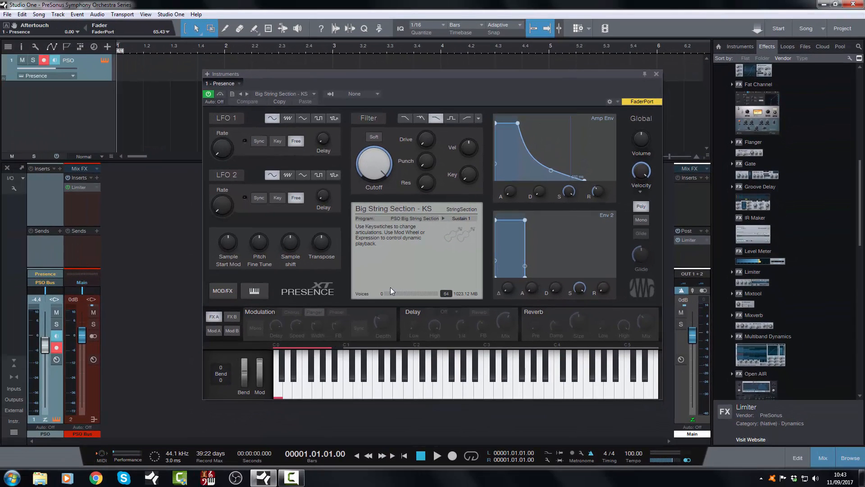
mouse_move(408, 277)
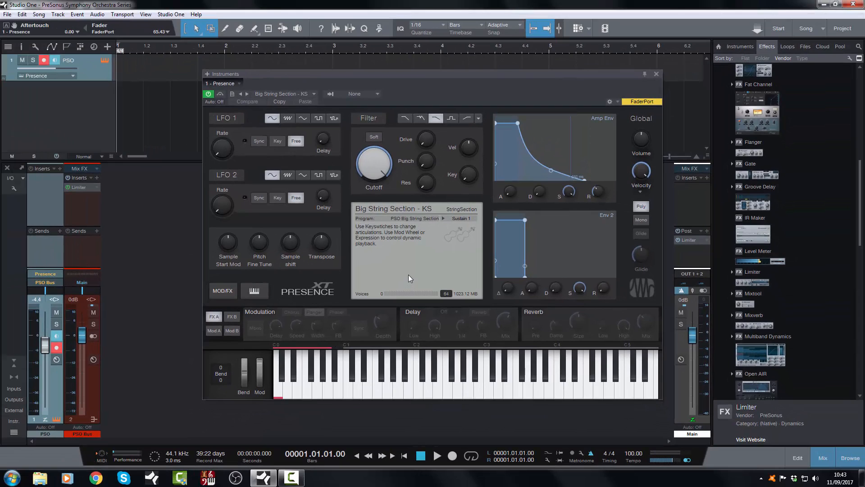
mouse_move(317, 161)
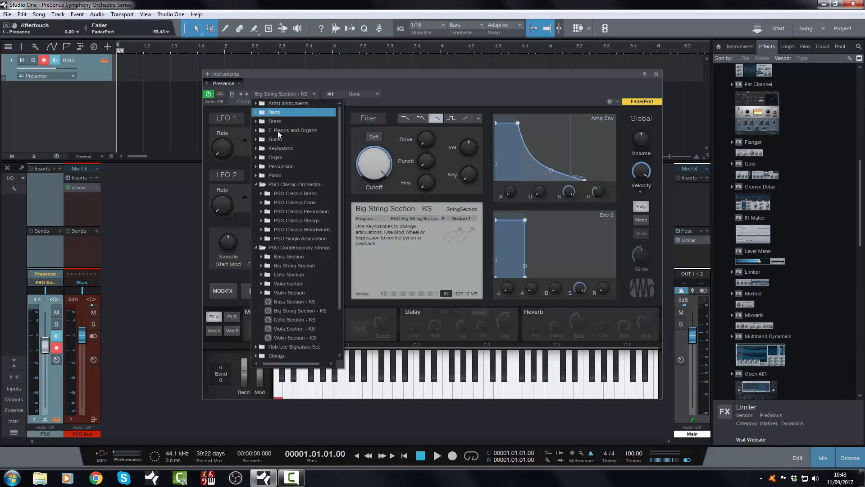
Step: Reopen the preset list at the PSO Contemporary Strings folder, Big String Section - KS still loaded
left_click(301, 246)
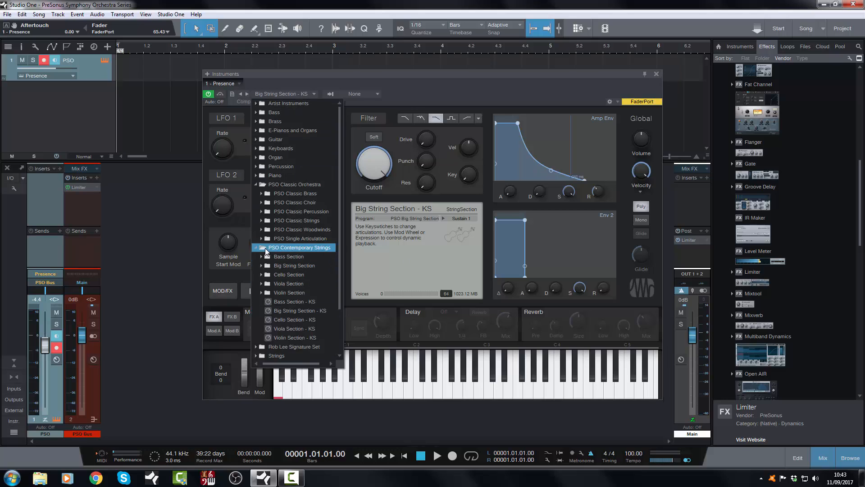